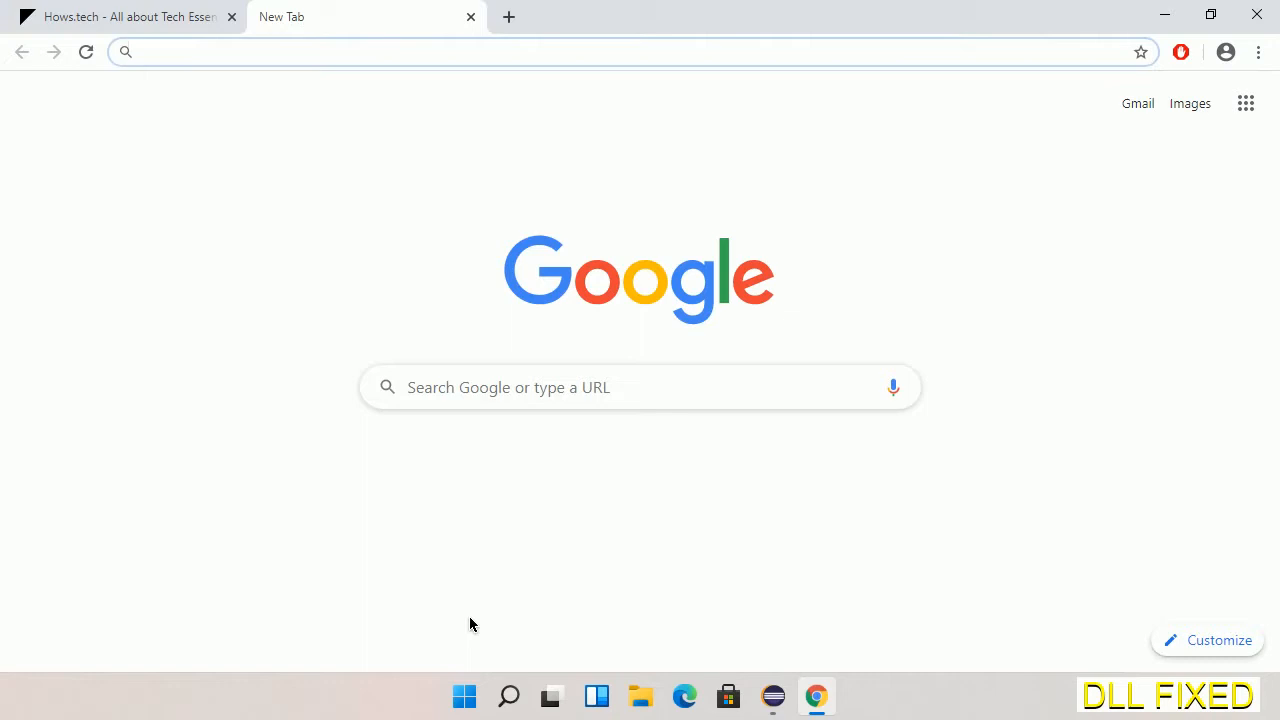
Step: Download normaliz.dll from the hows.tech DLL page into Downloads and show it in its folder
left_click(85, 52)
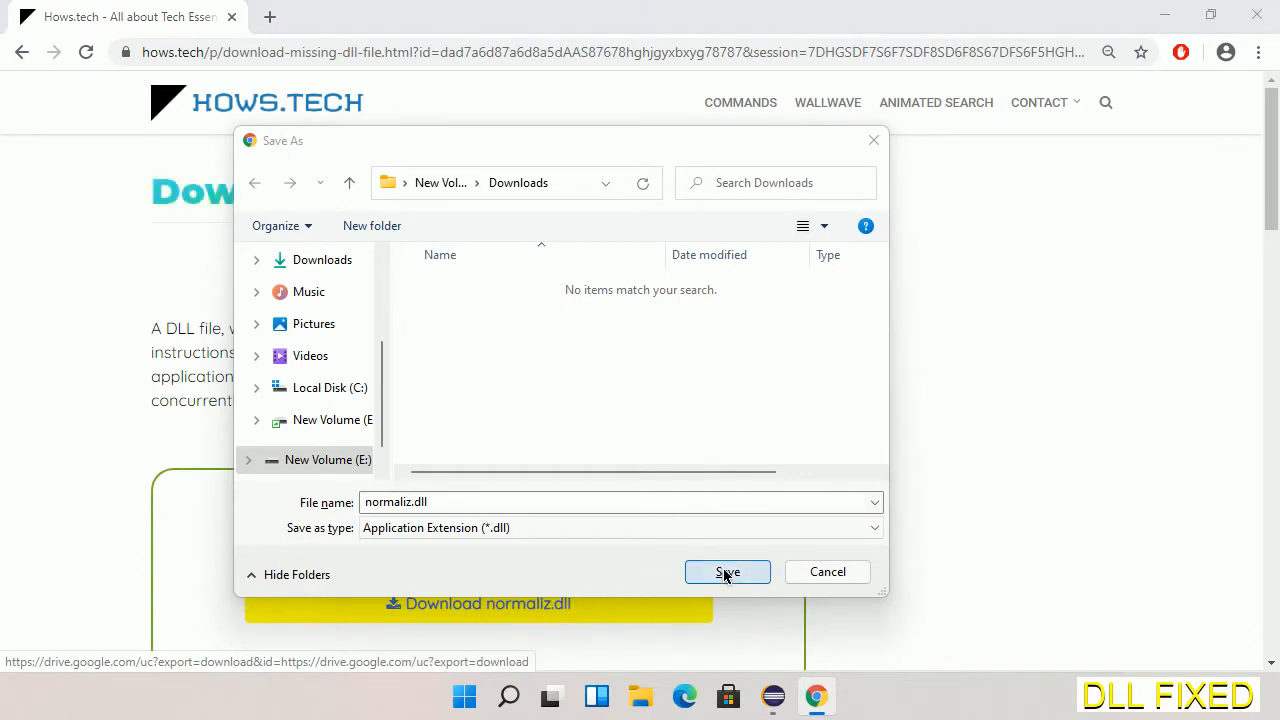
left_click(727, 571)
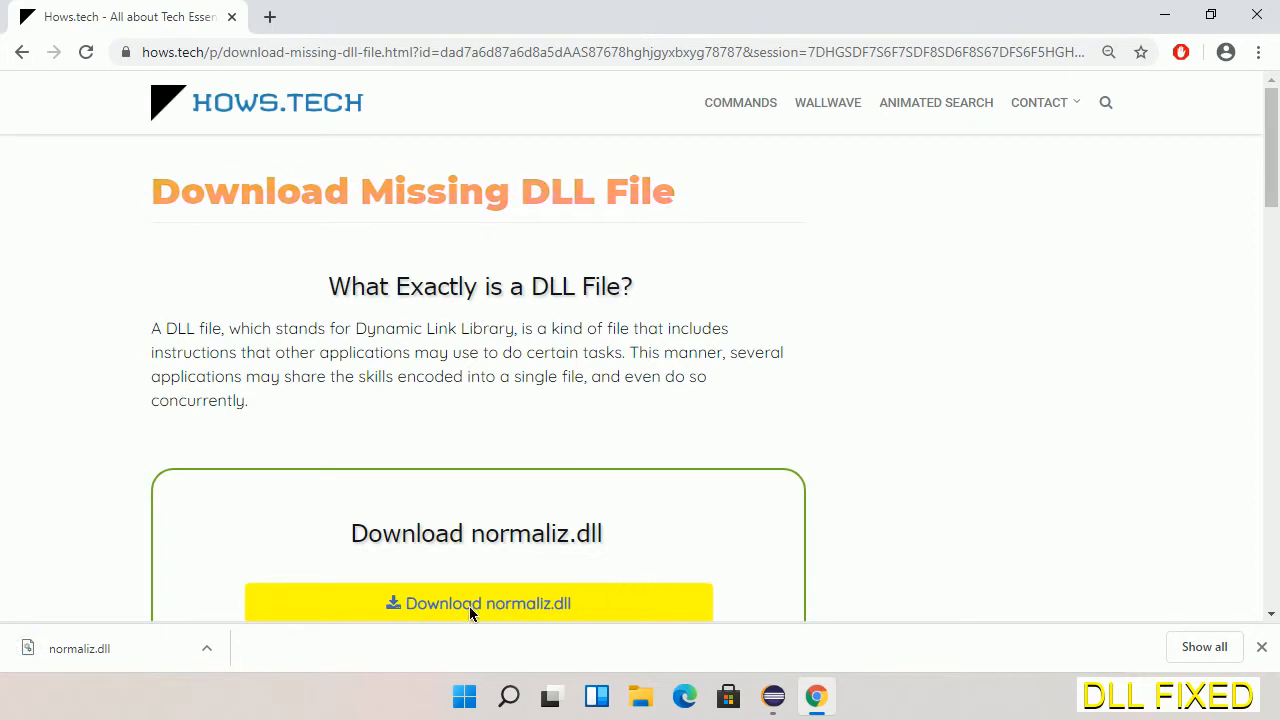
left_click(206, 648)
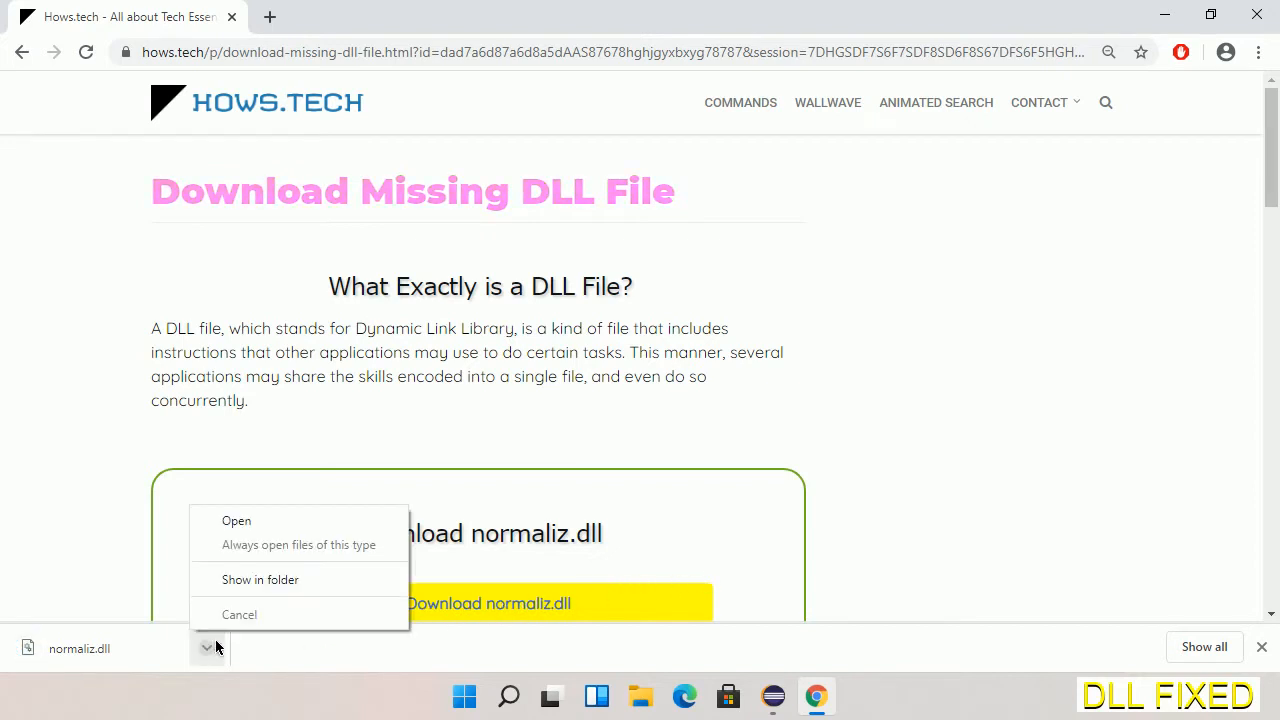
mouse_move(260, 580)
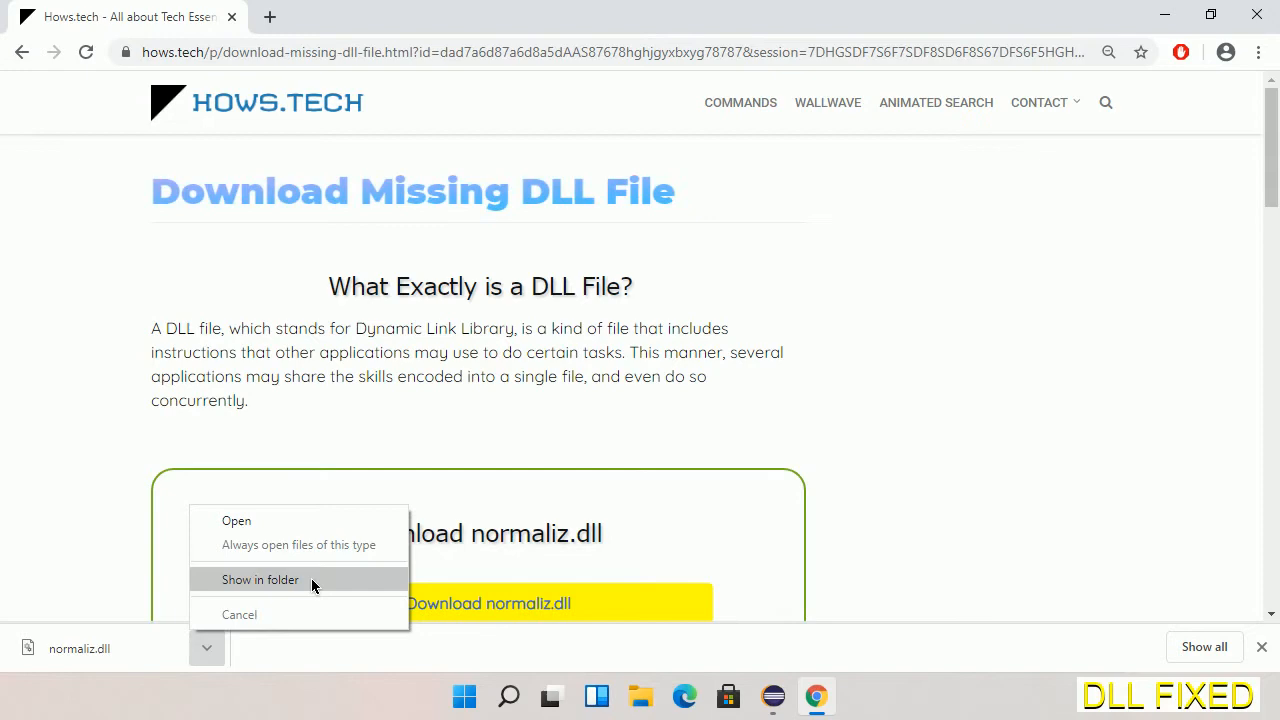
Step: Open normaliz.dll in the E: Downloads folder and copy the file
left_click(260, 580)
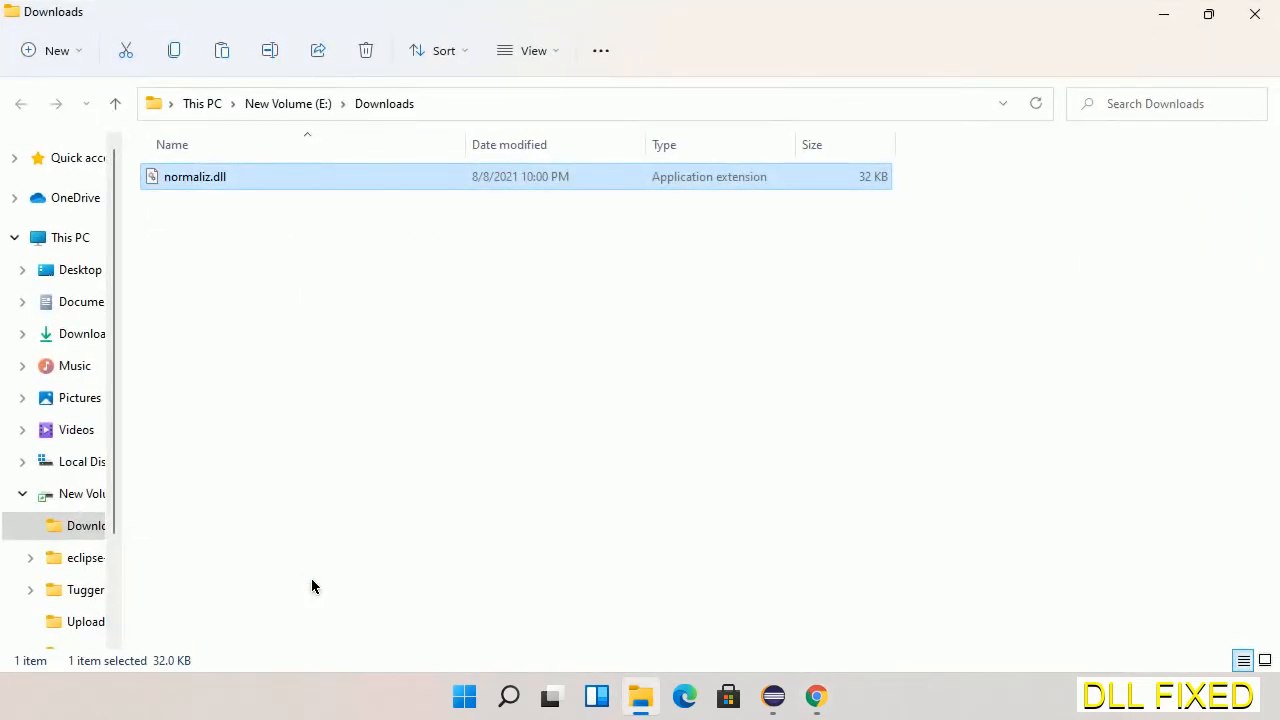
mouse_move(195, 205)
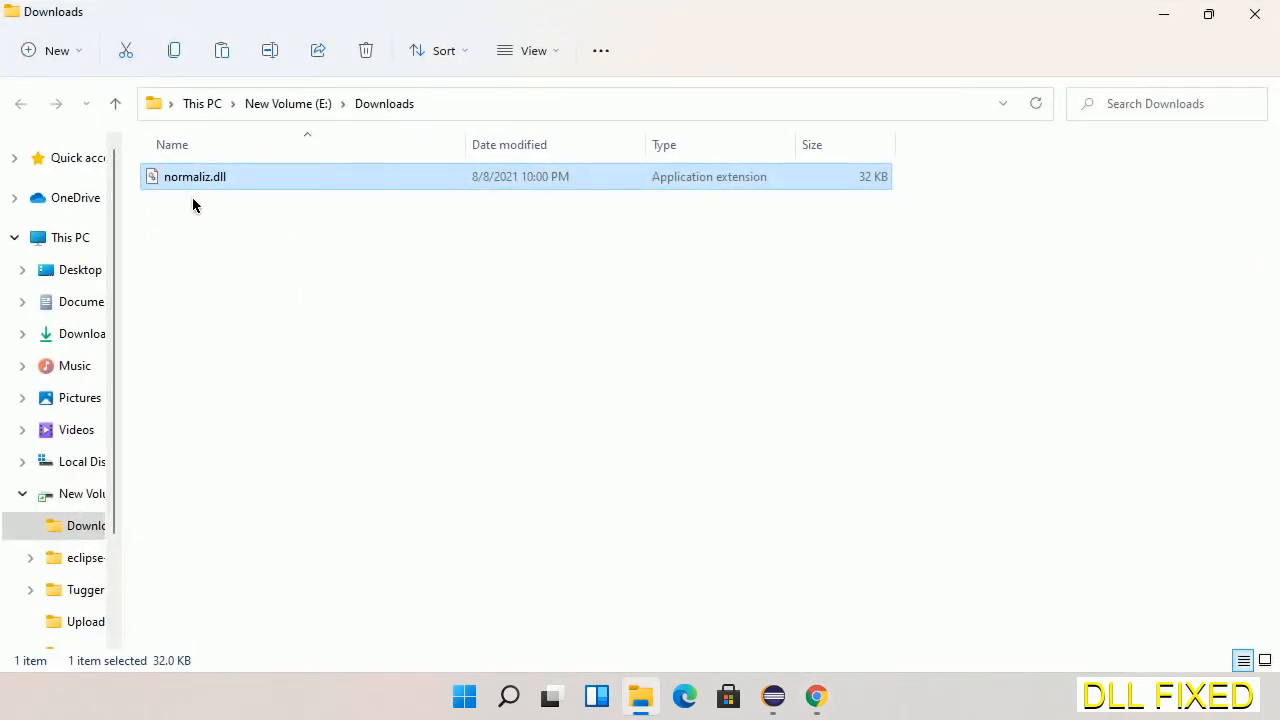
right_click(194, 176)
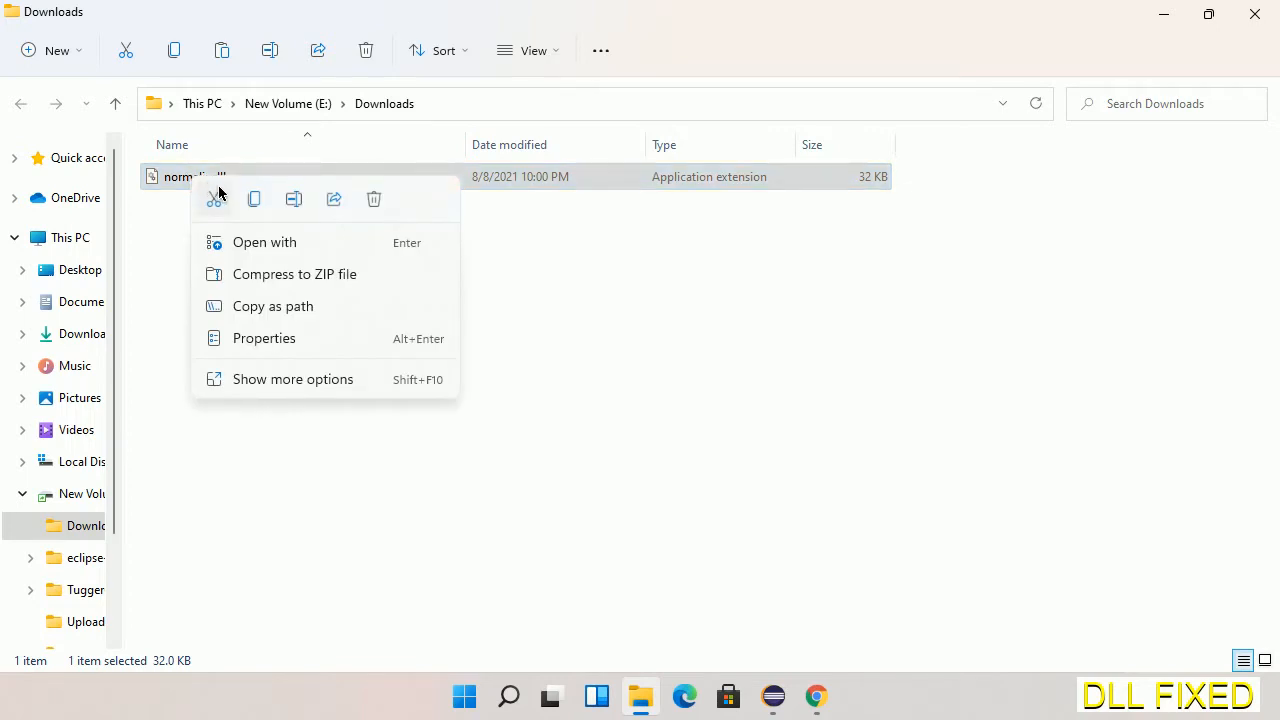
left_click(253, 199)
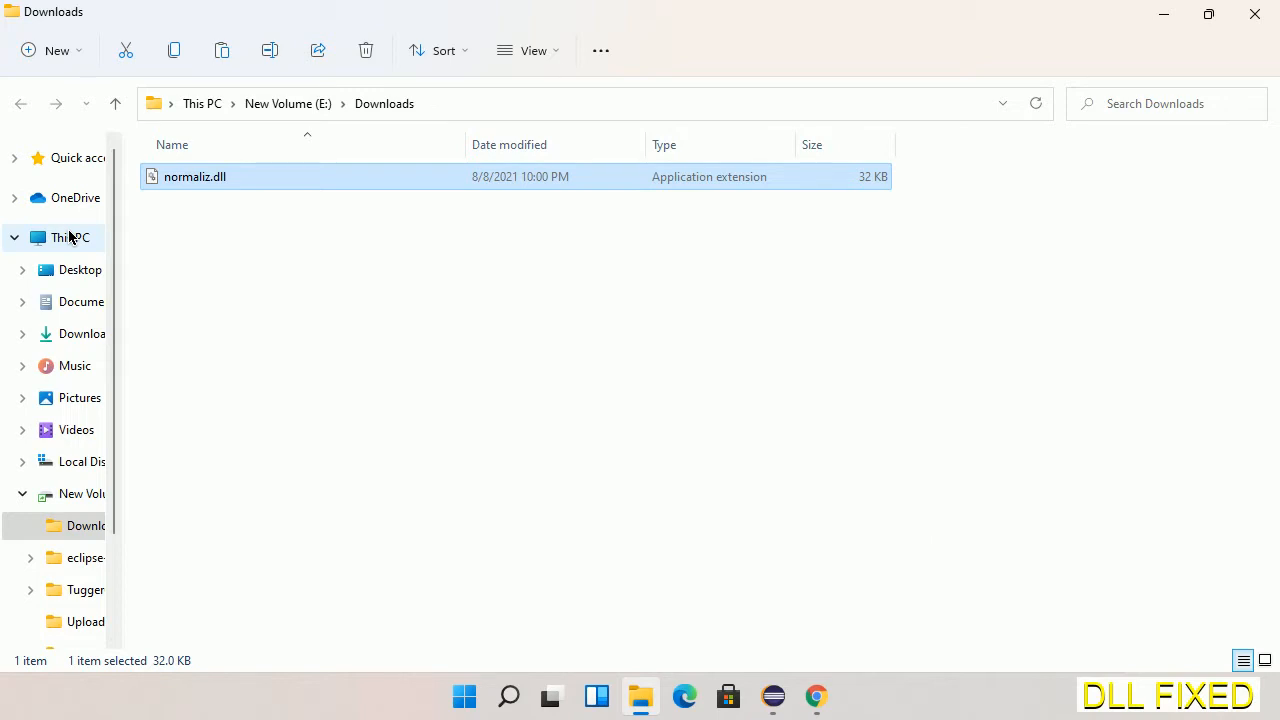
Step: Paste normaliz.dll into C:\Windows\System32, granting administrator permission
left_click(70, 237)
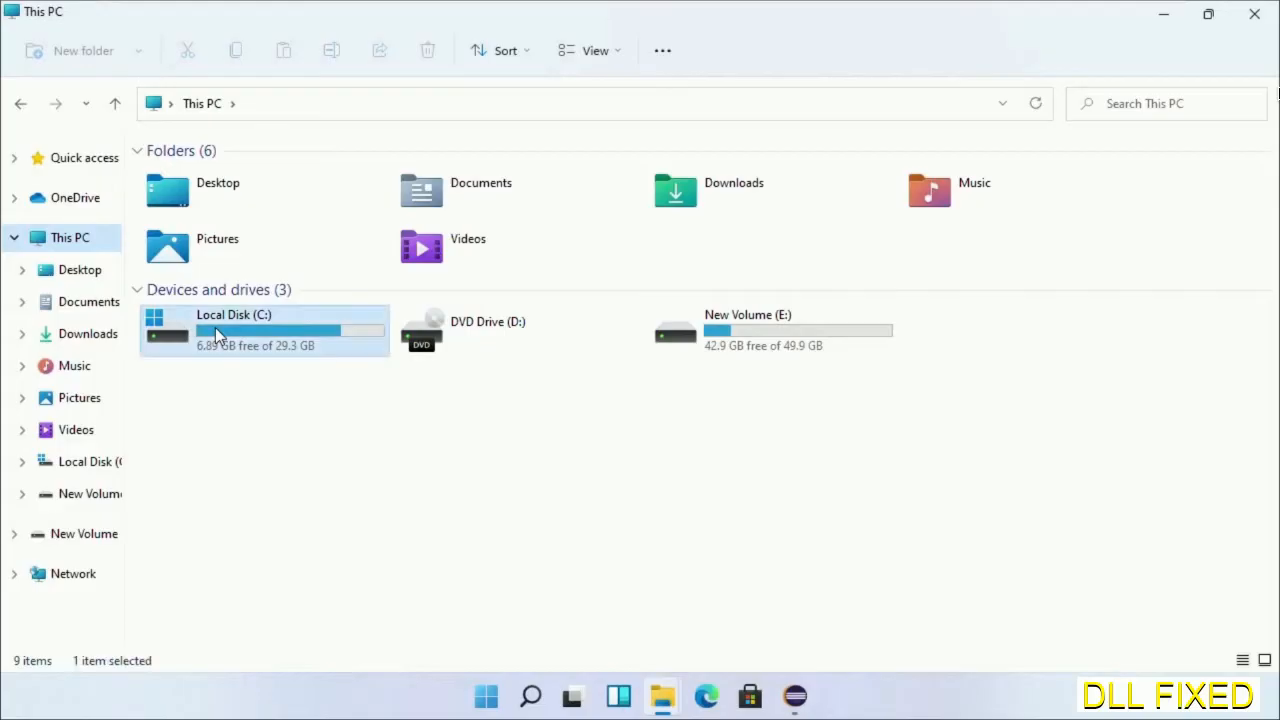
double_click(234, 330)
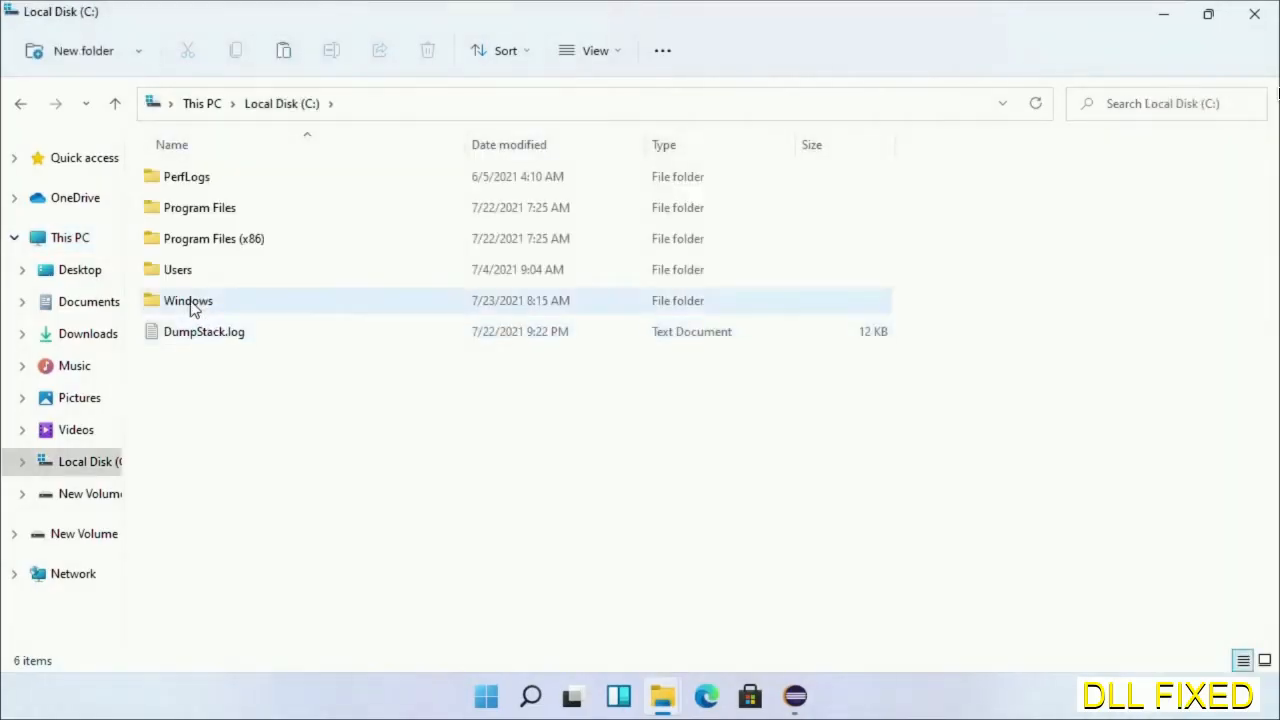
double_click(188, 300)
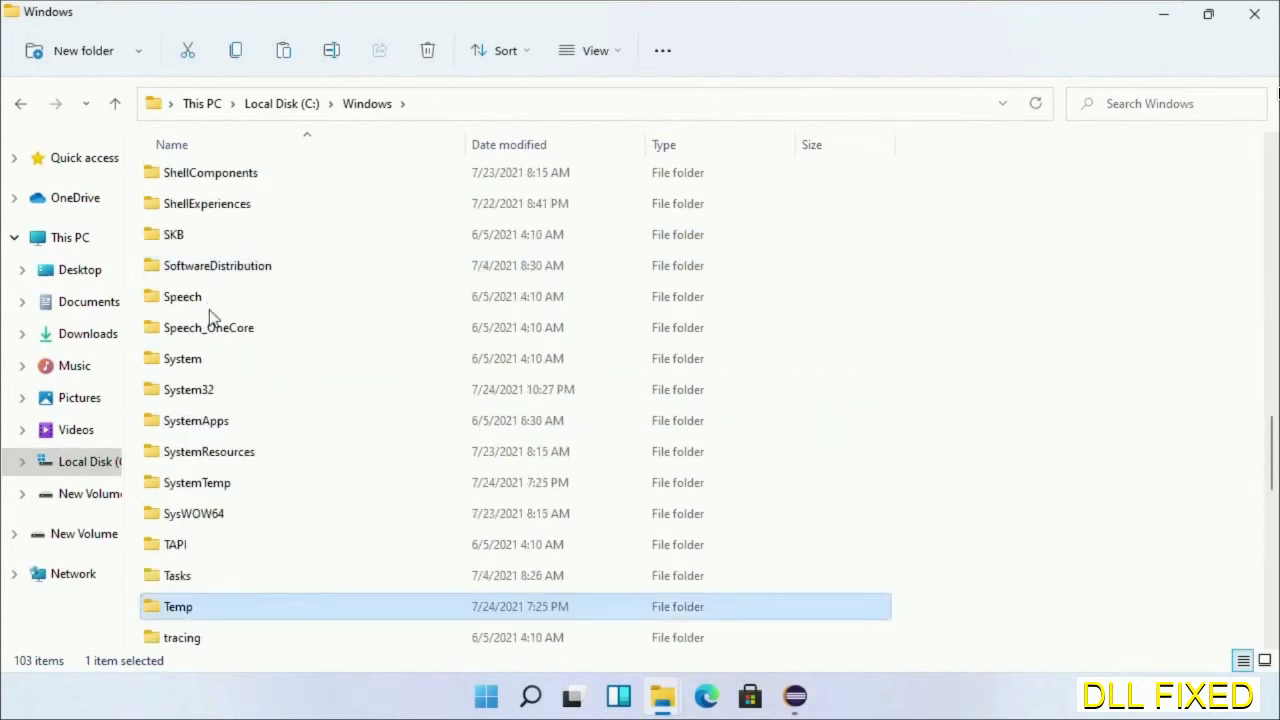
double_click(189, 389)
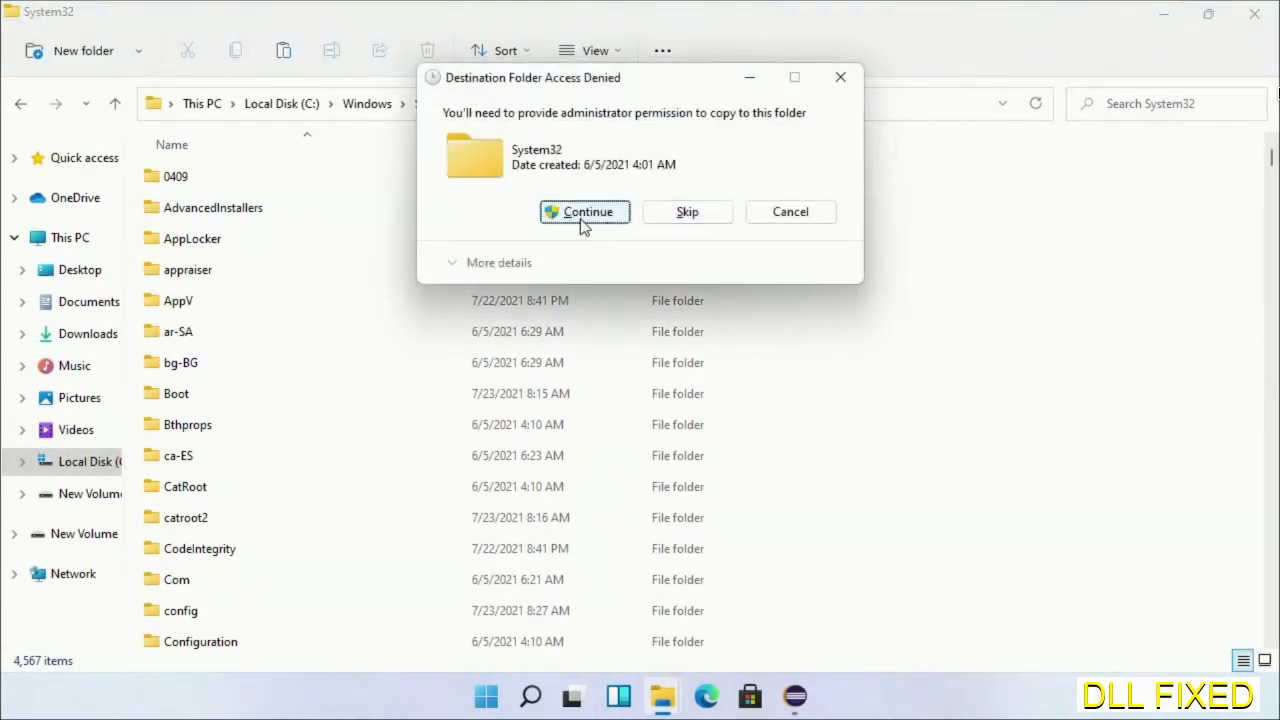
left_click(584, 211)
type("task")
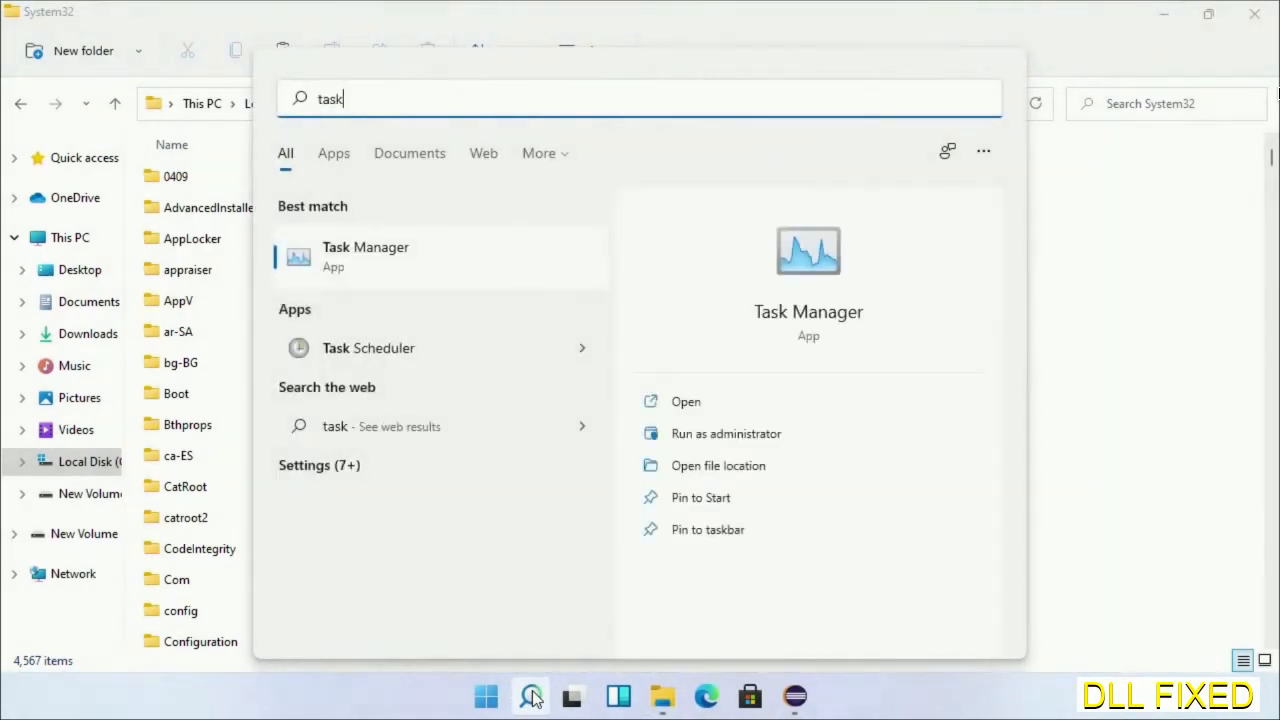
Step: Launch Task Manager with administrator rights
right_click(365, 255)
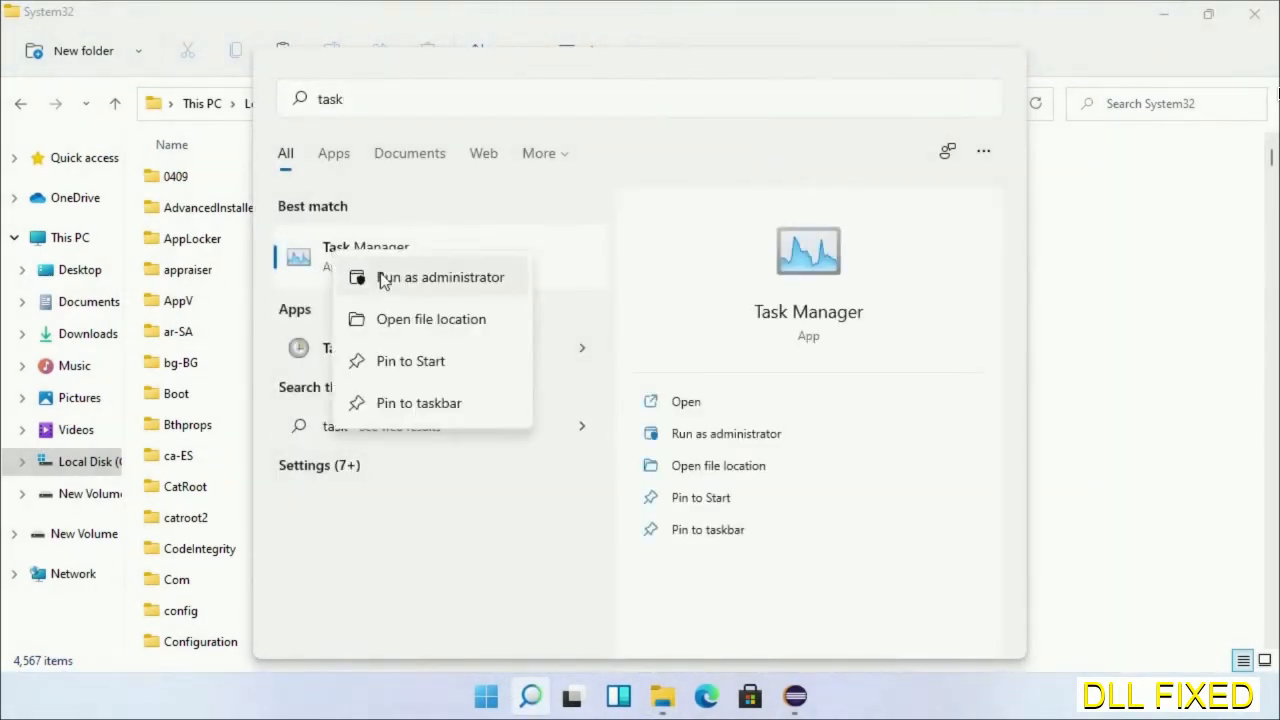
left_click(439, 277)
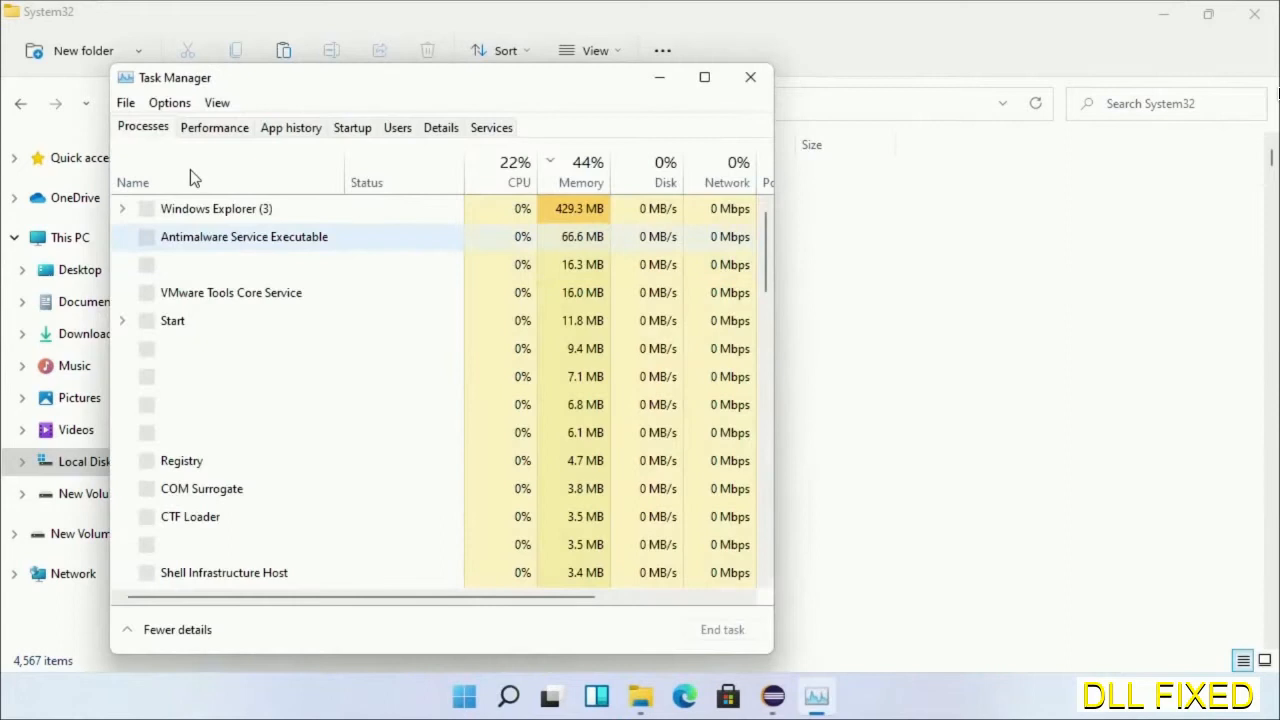
left_click(125, 102)
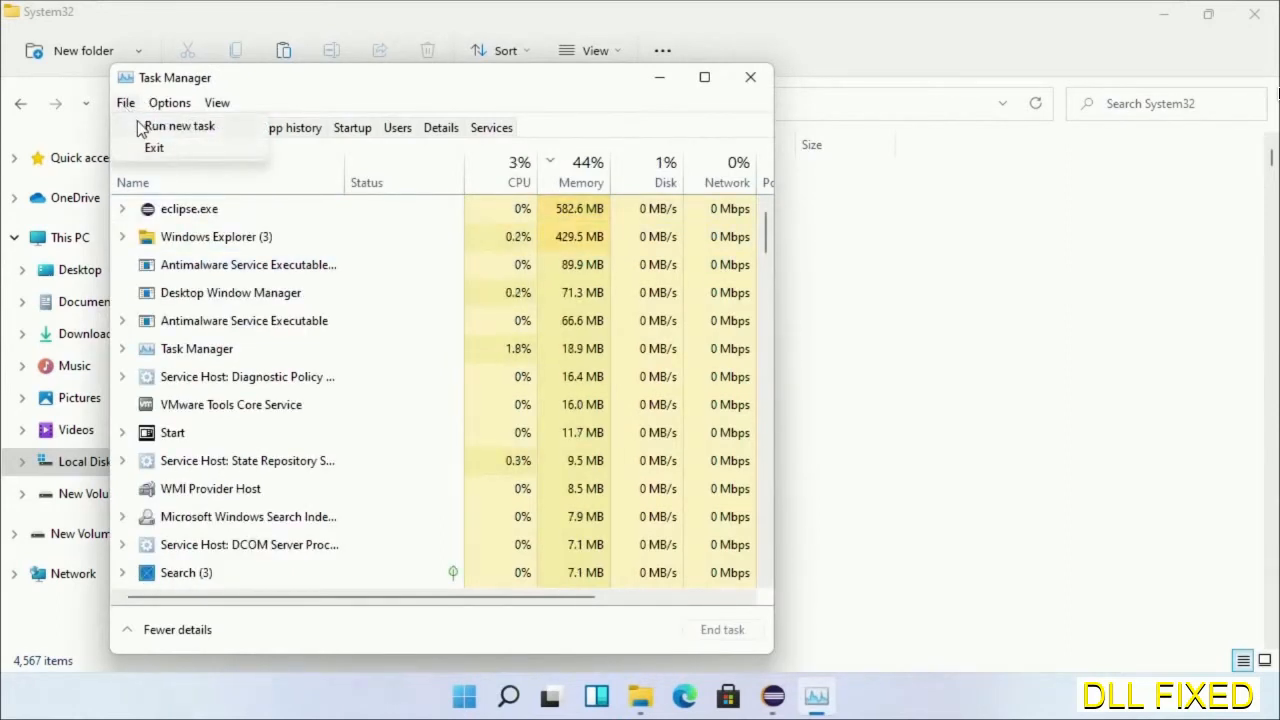
left_click(179, 125)
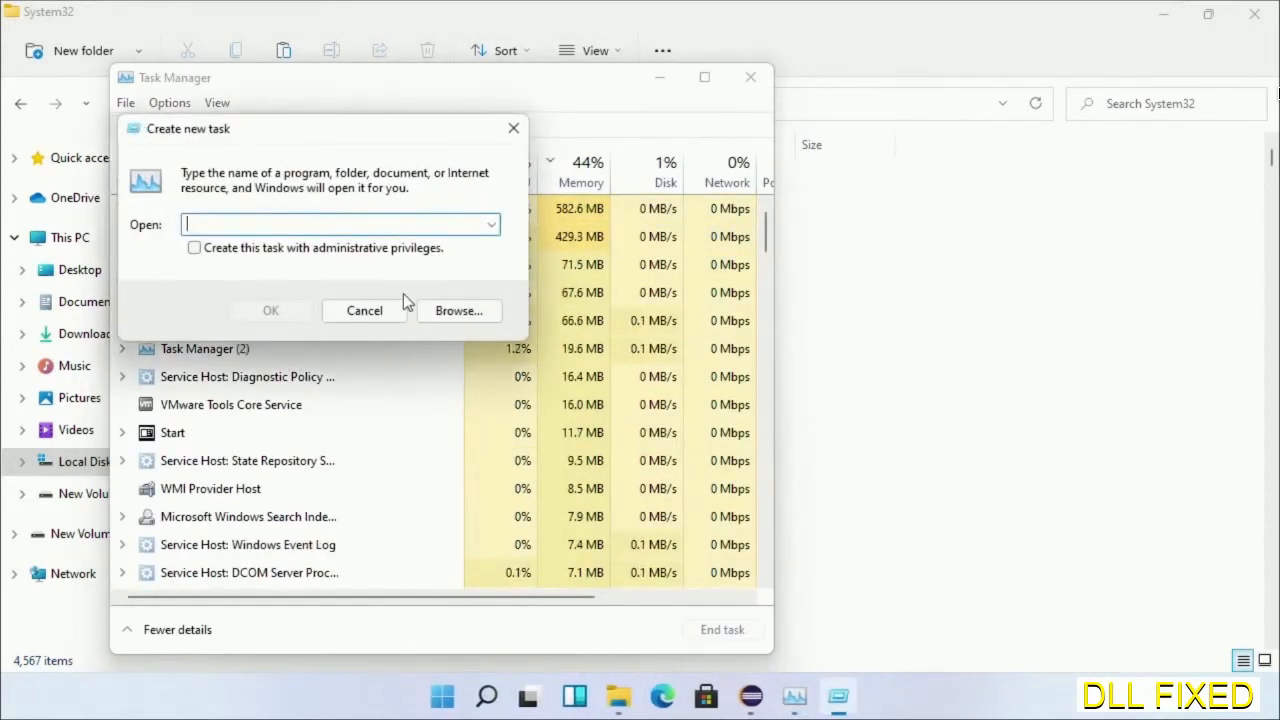
Step: Run C:\Windows\System32\cmd.exe as a new task with administrative privileges
left_click(459, 310)
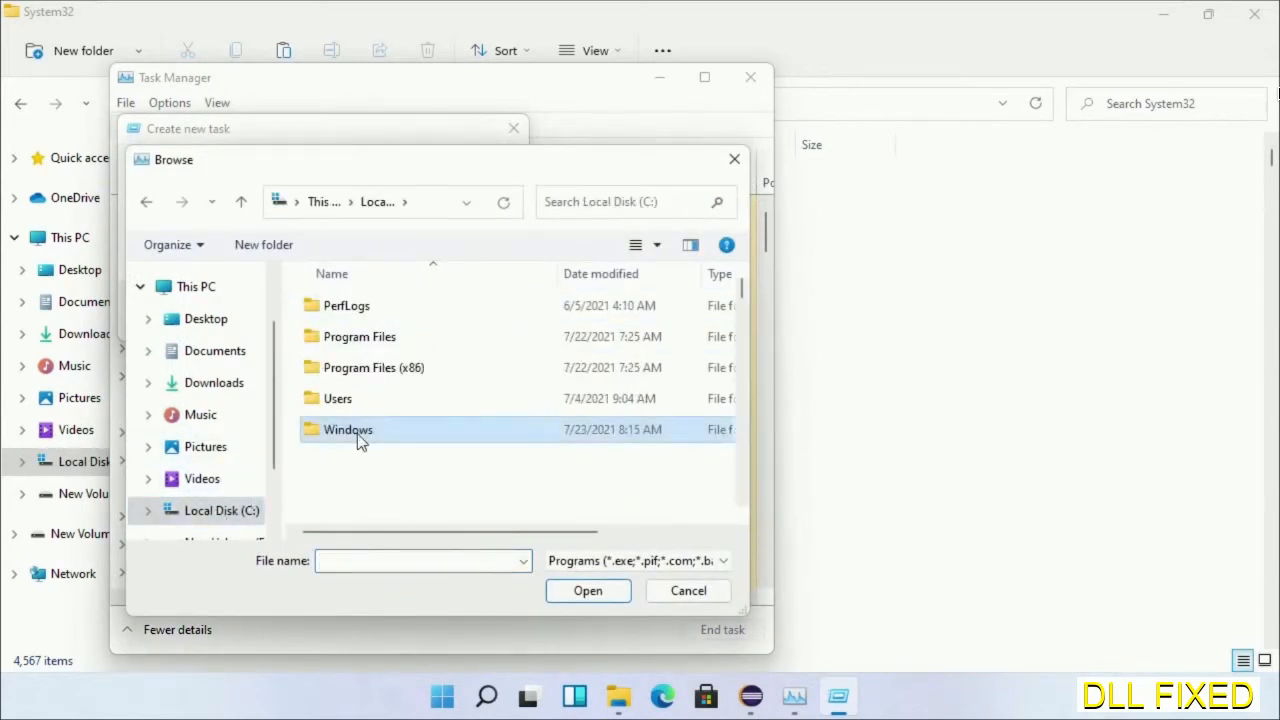
double_click(348, 429)
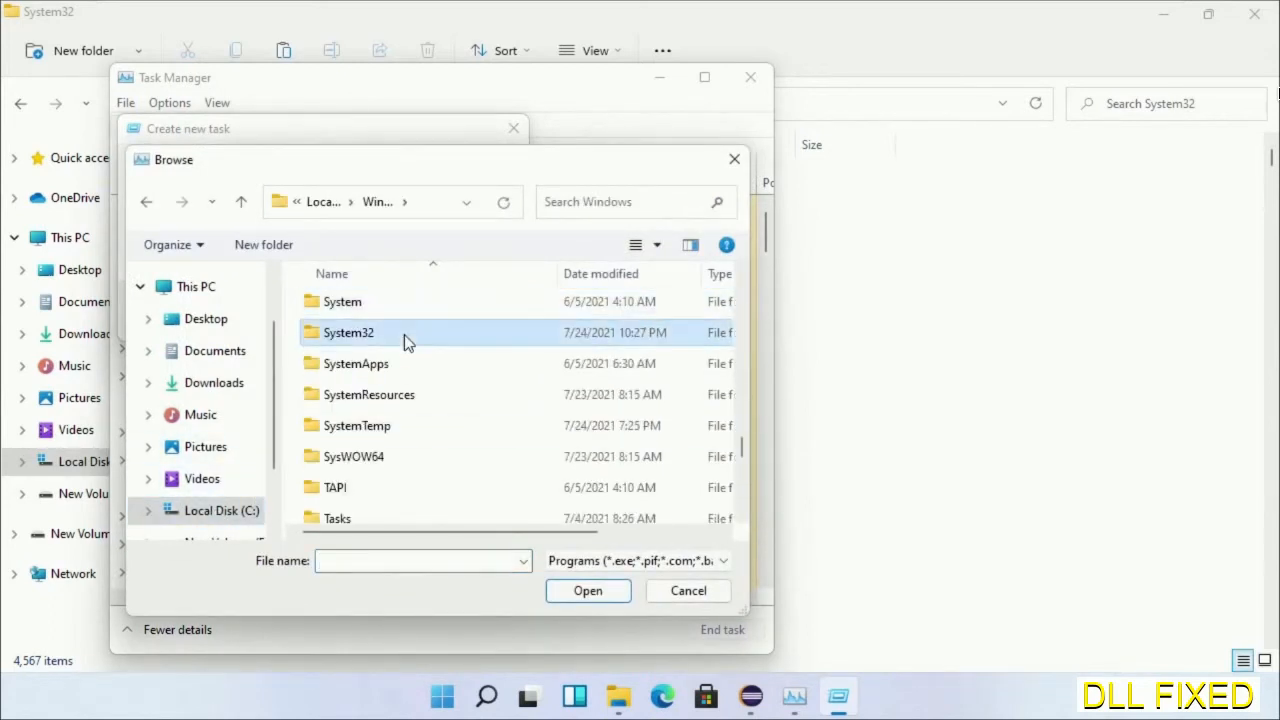
double_click(348, 332)
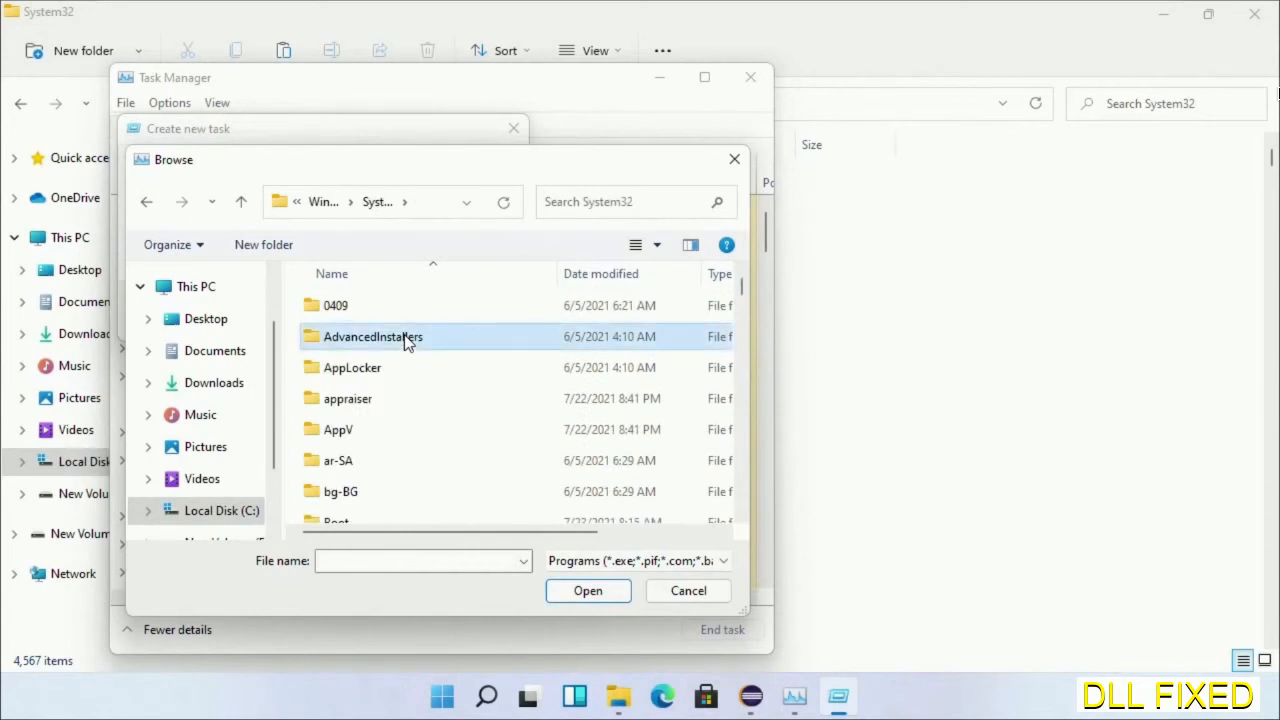
scroll("down", 3)
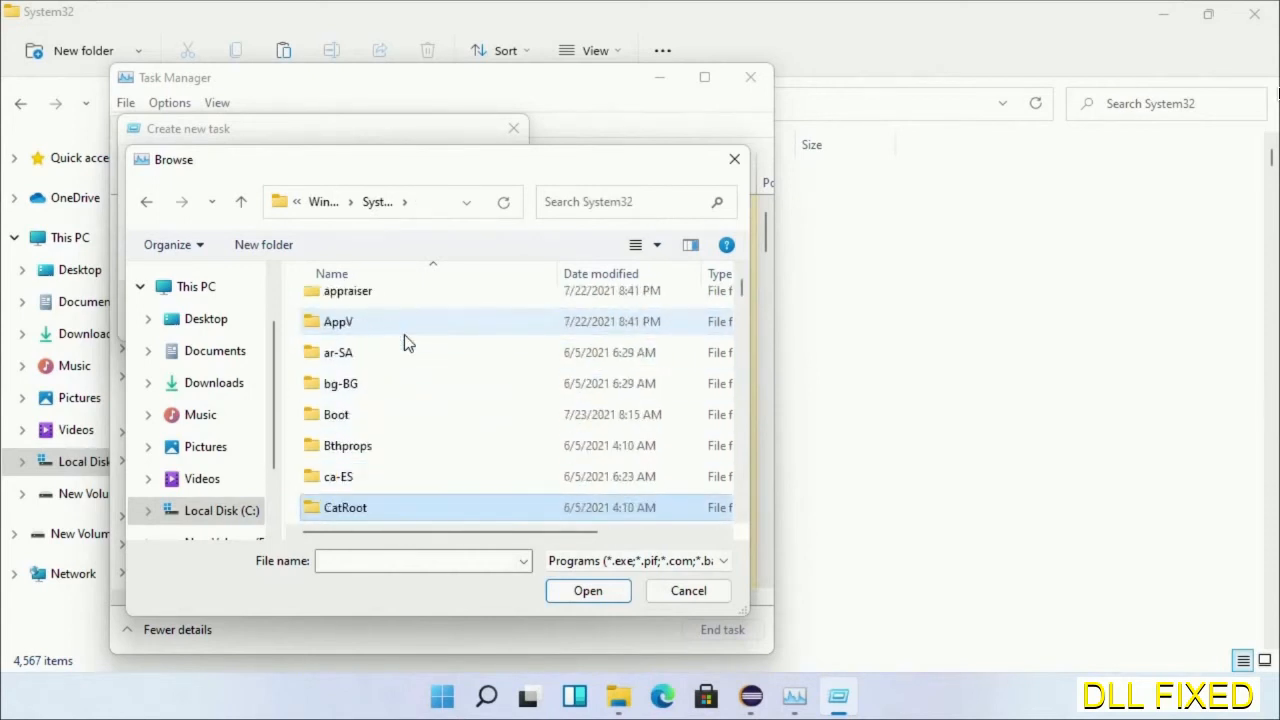
scroll("down", 3)
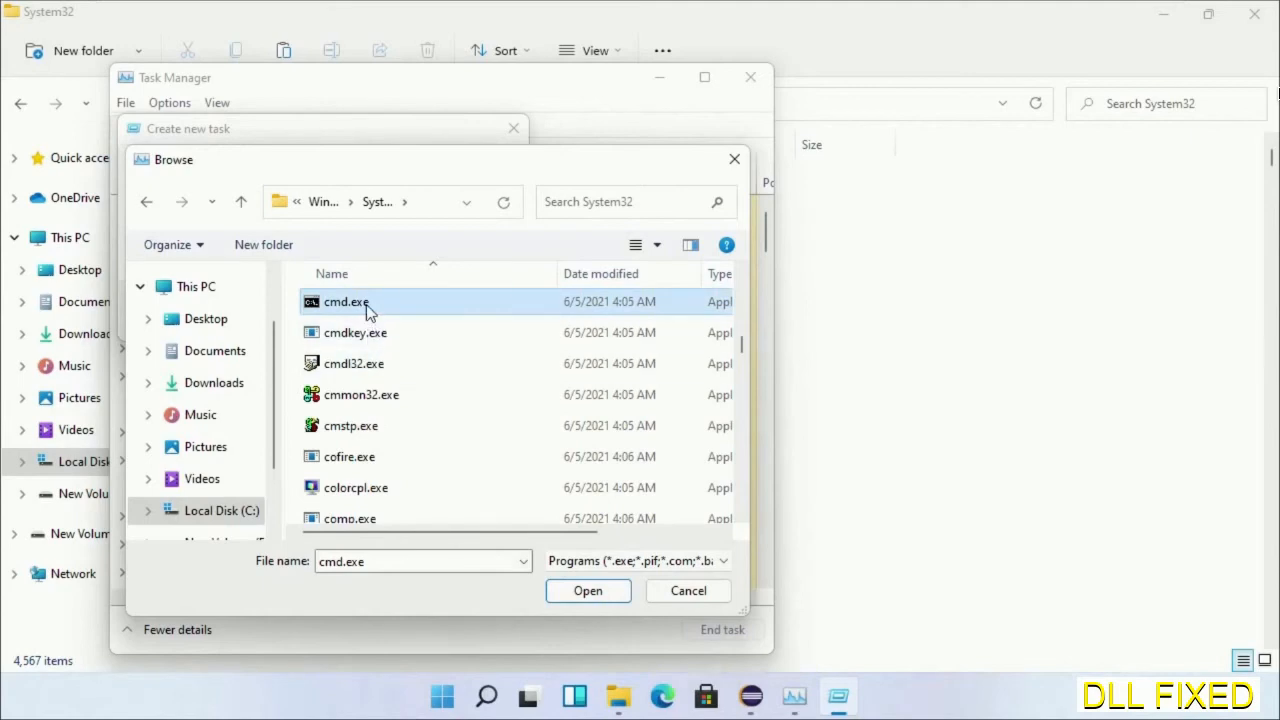
left_click(588, 590)
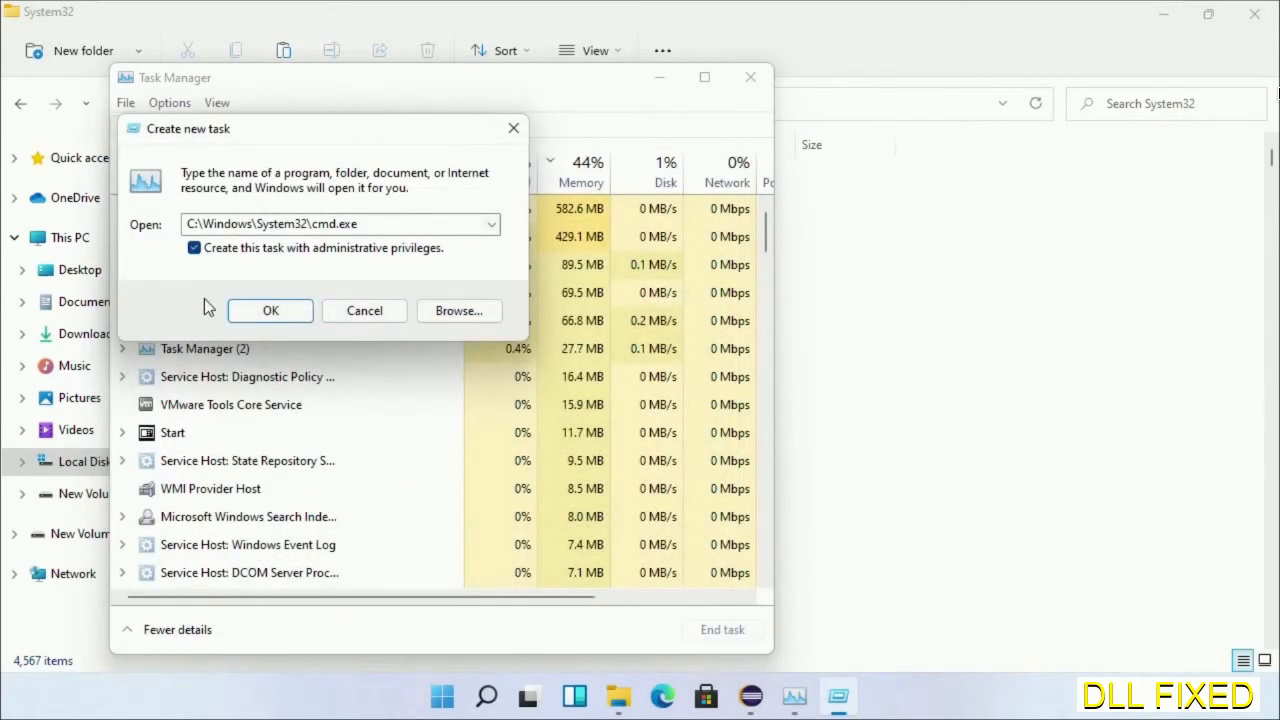
left_click(270, 310)
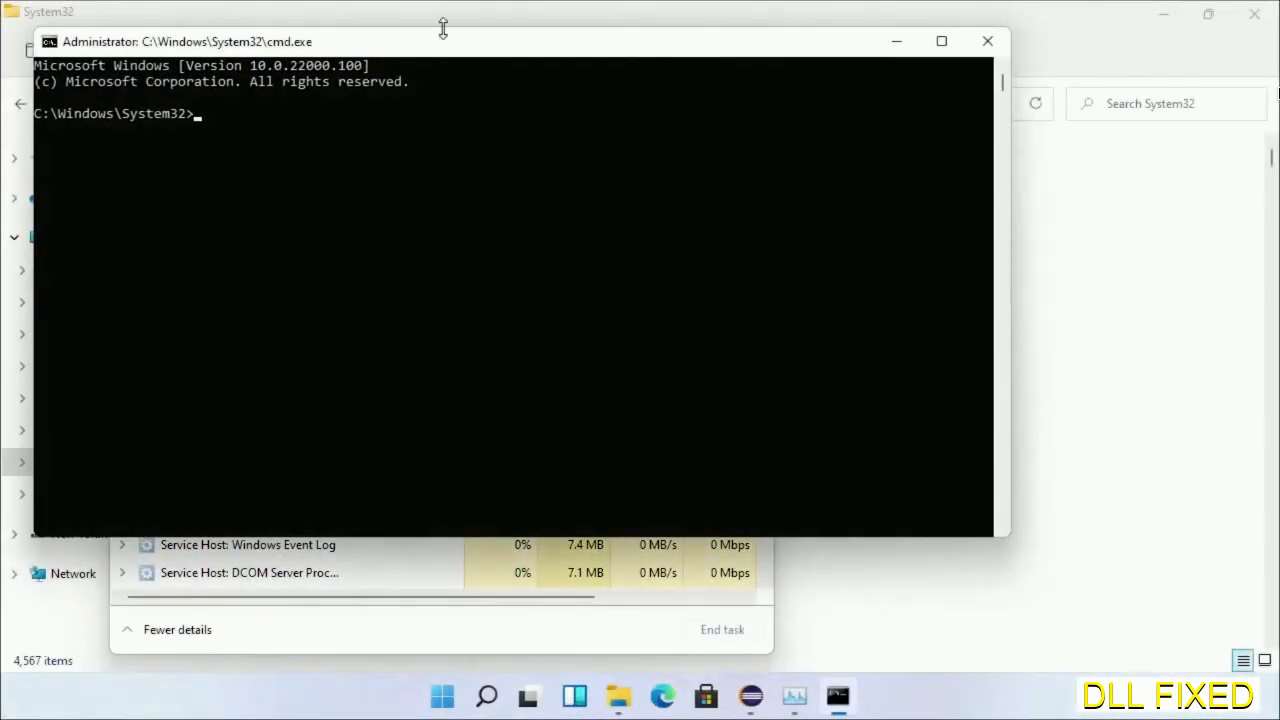
Step: Run chkdsk c: /f /r and answer Y to schedule the check at restart
left_click(940, 41)
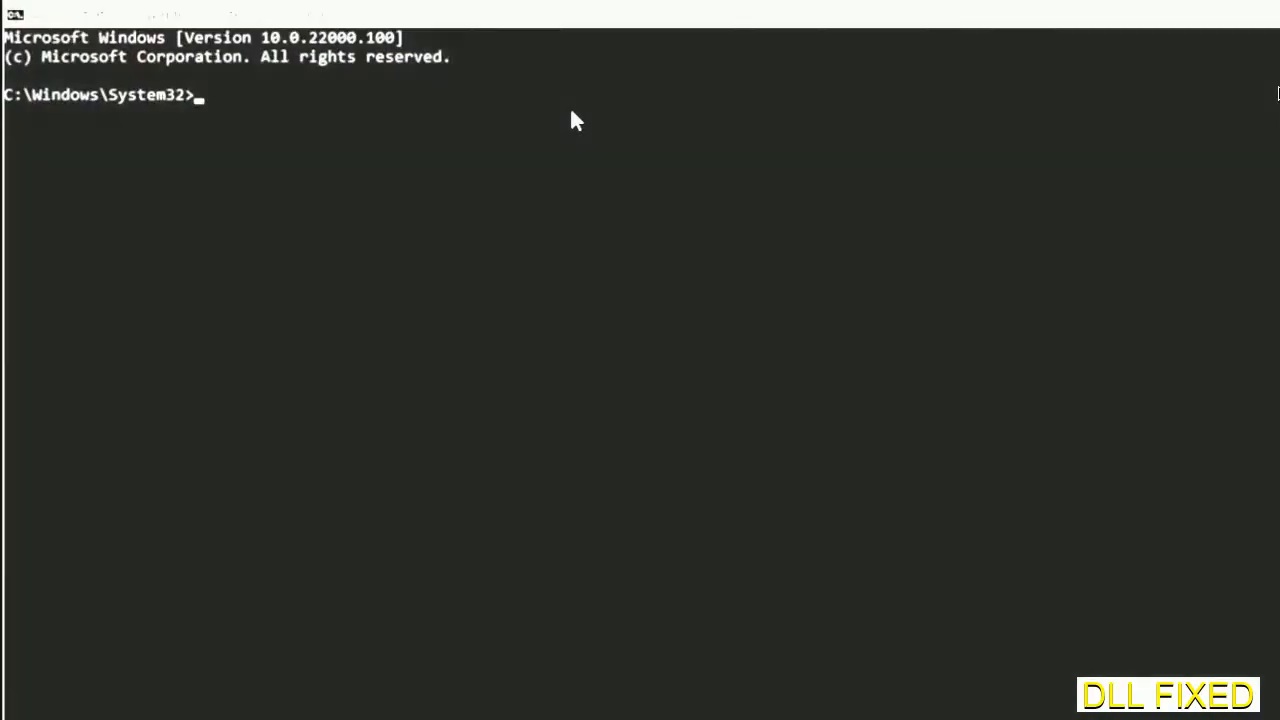
type("chkdsk c /f /r")
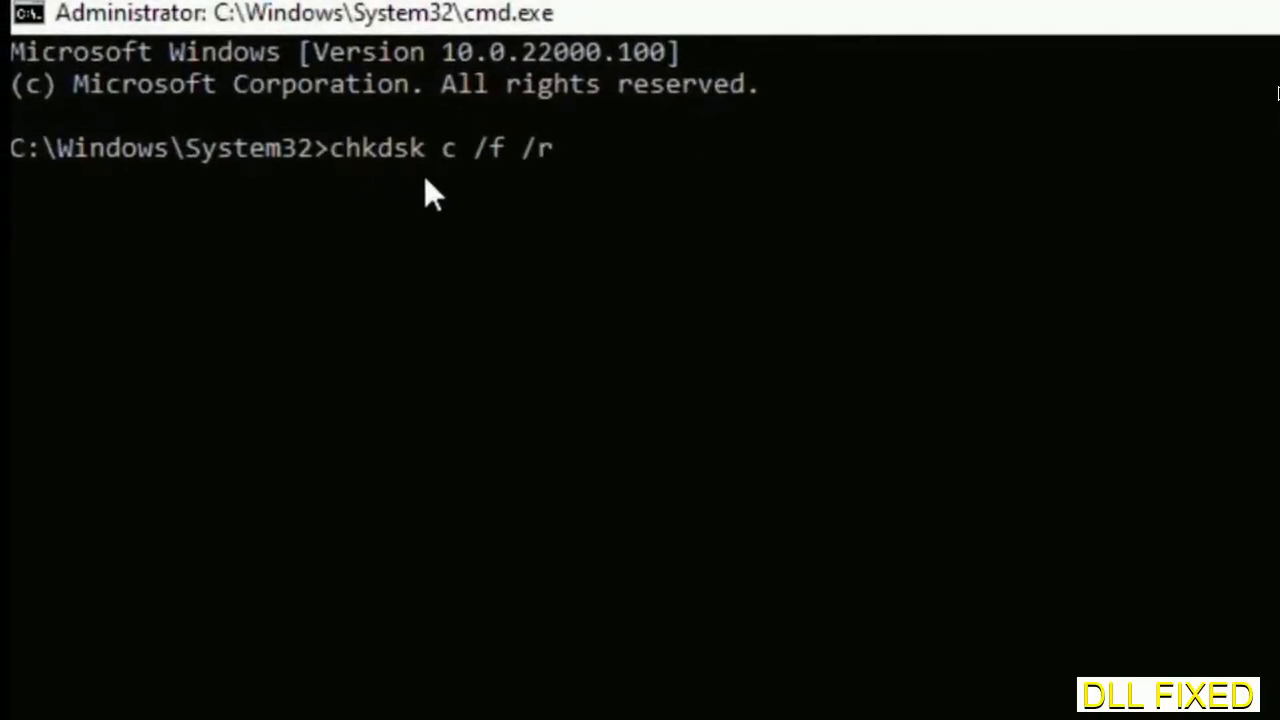
type(":")
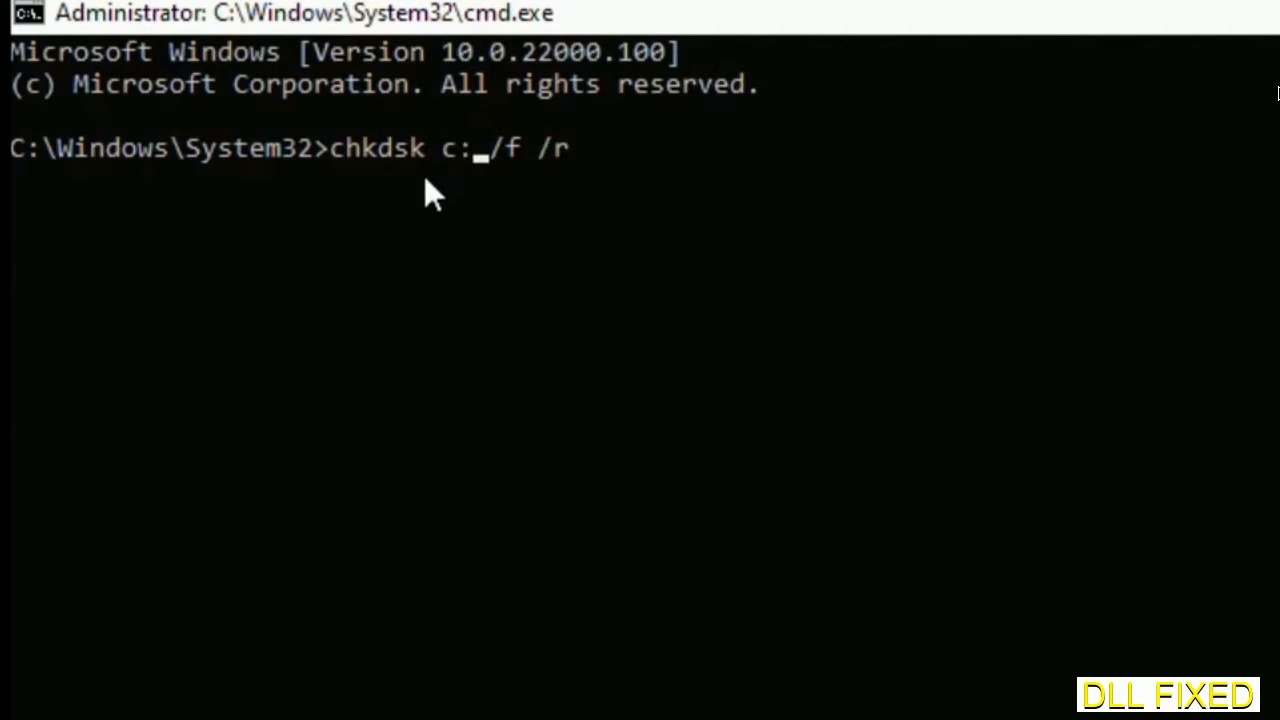
key("Enter")
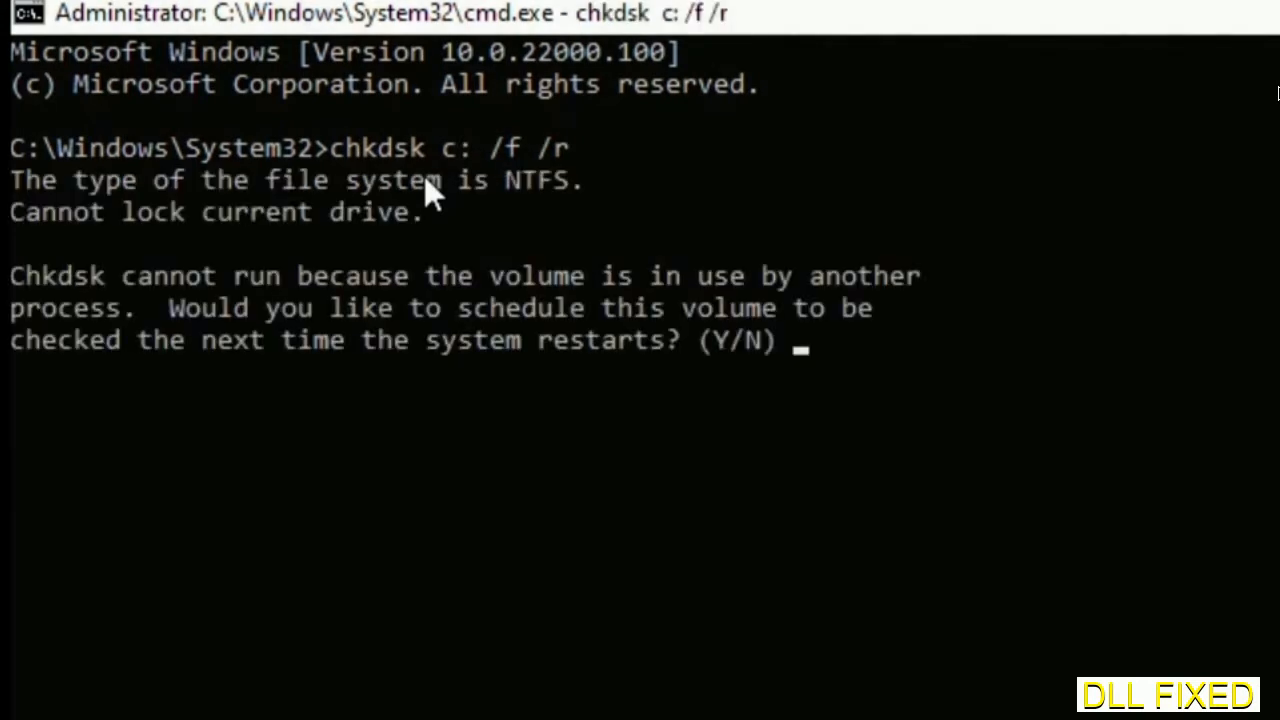
type("Y")
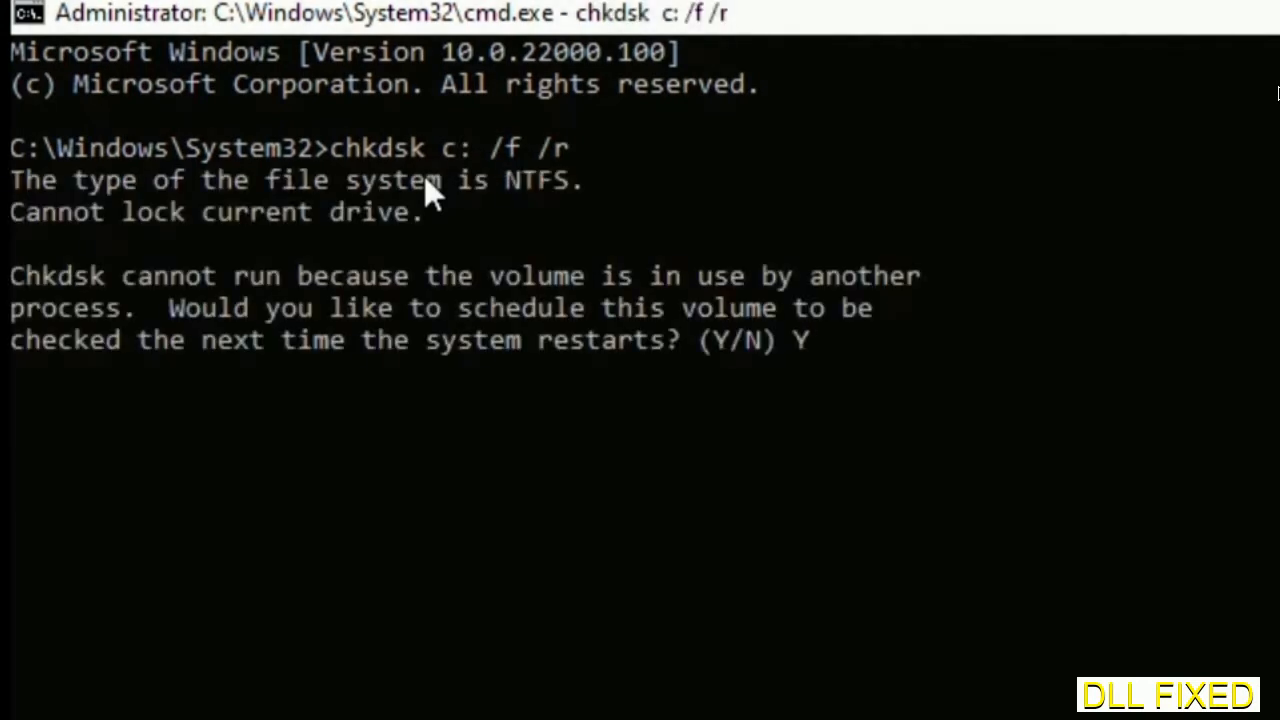
key("enter")
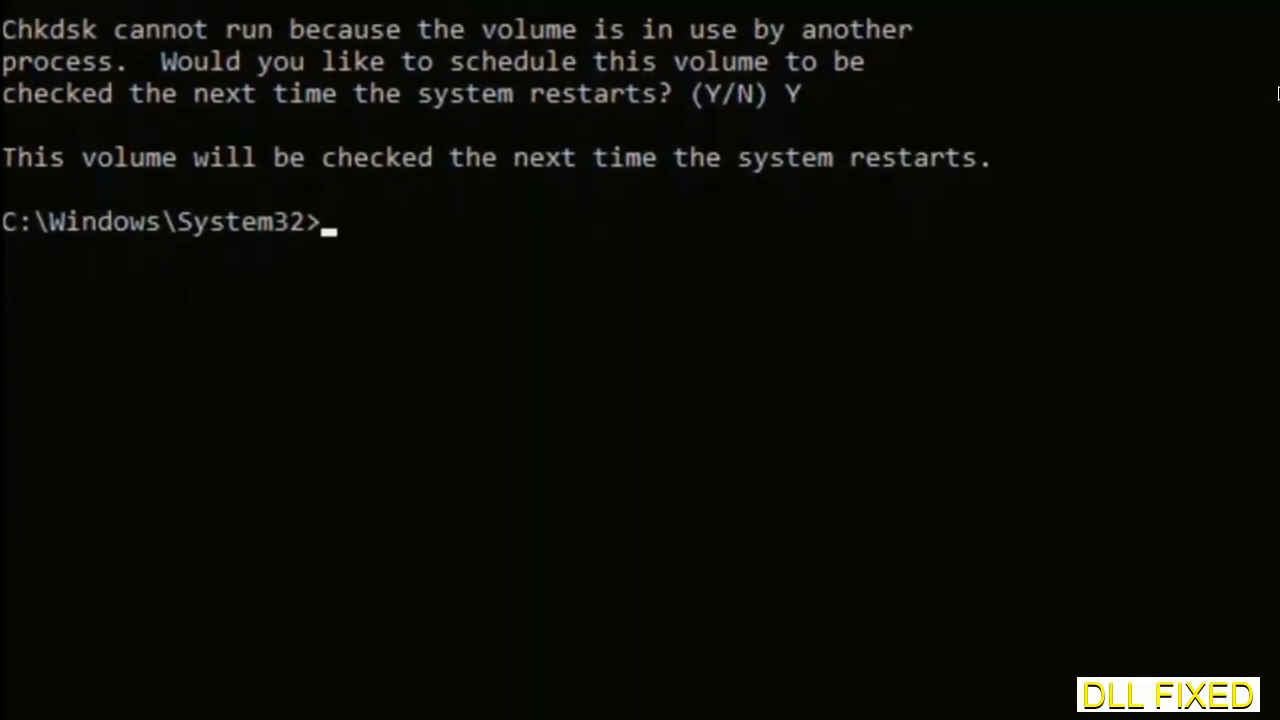
Step: Enter the sfc /scannow system file scan command
type("sfc")
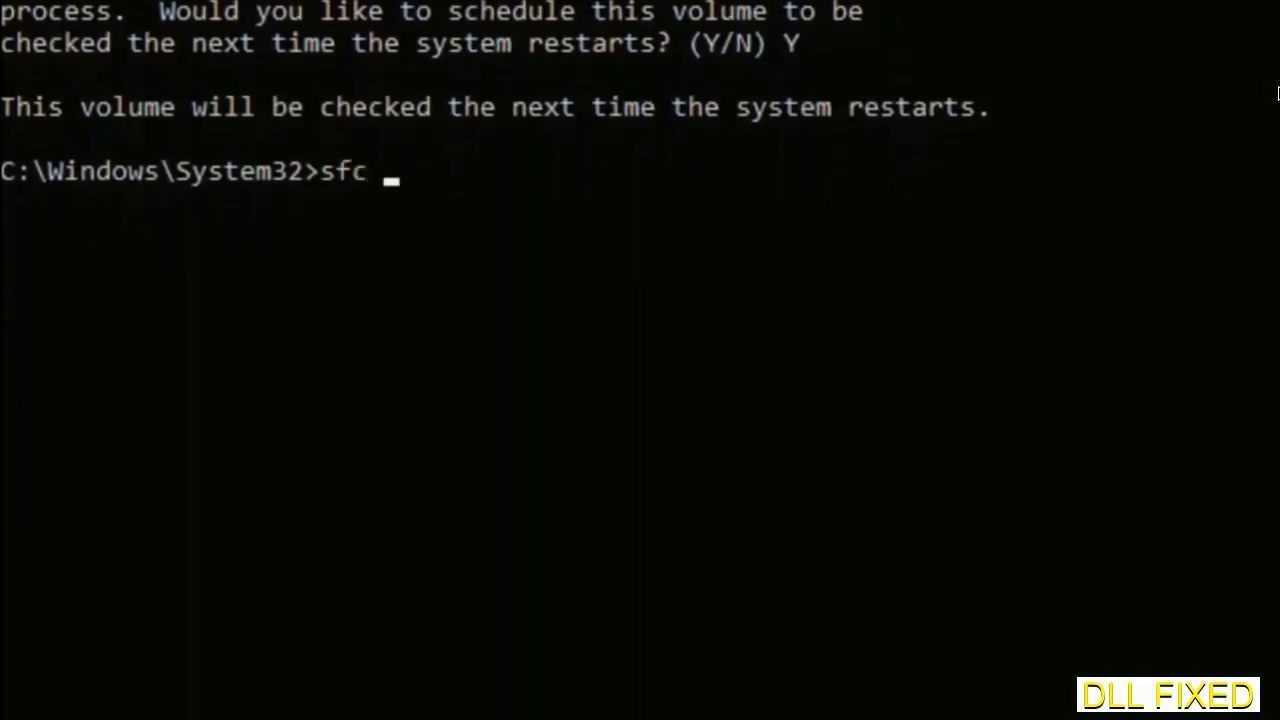
type("/scanno")
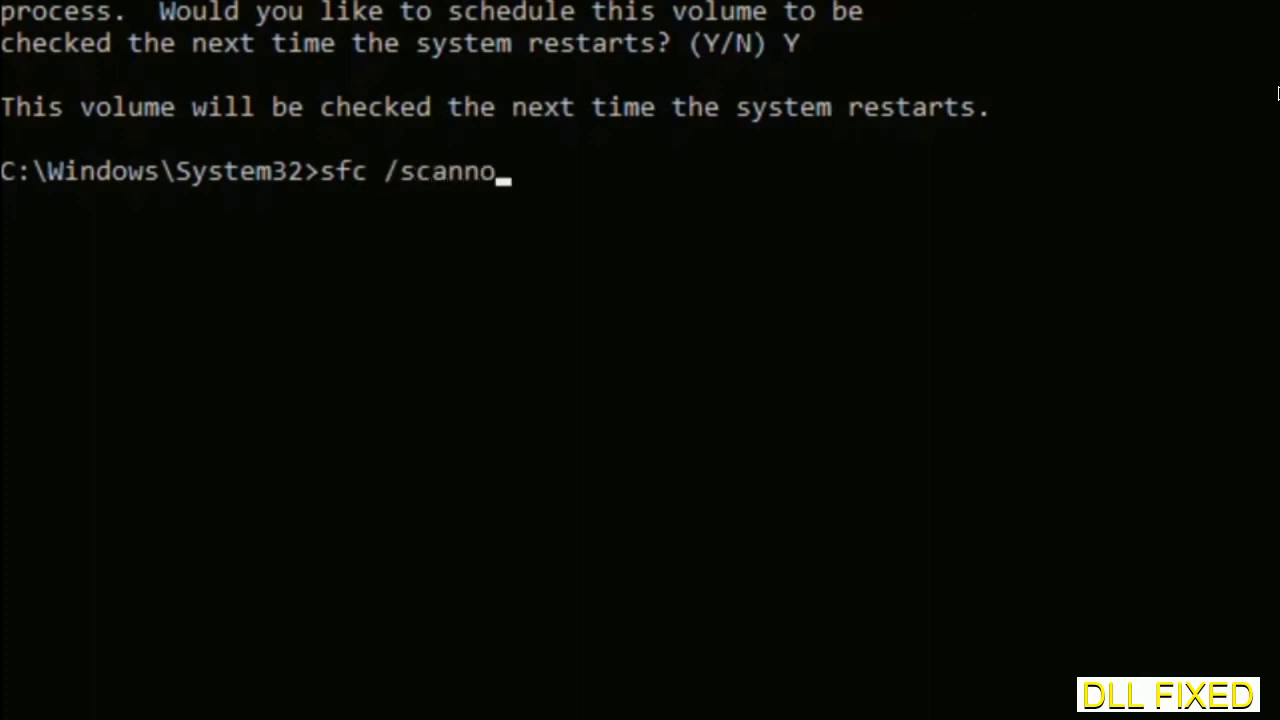
type("w")
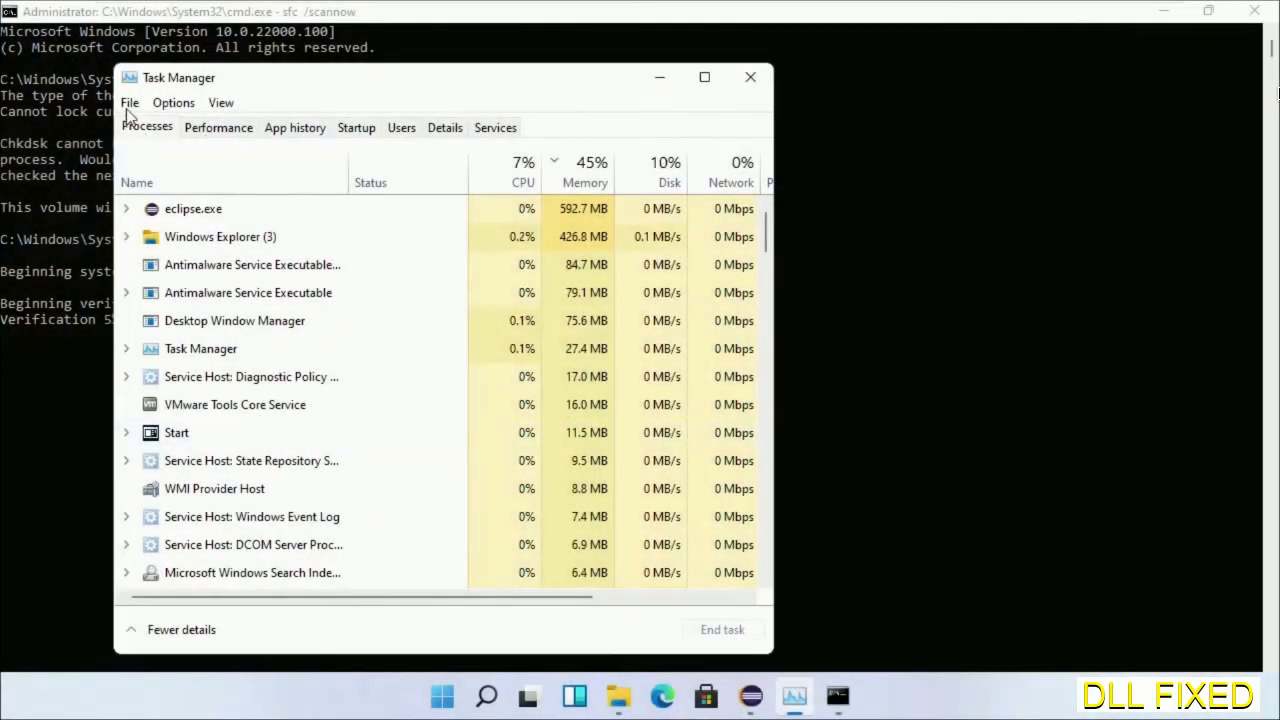
Step: Launch a second administrator cmd.exe through Task Manager's Run new task
left_click(129, 102)
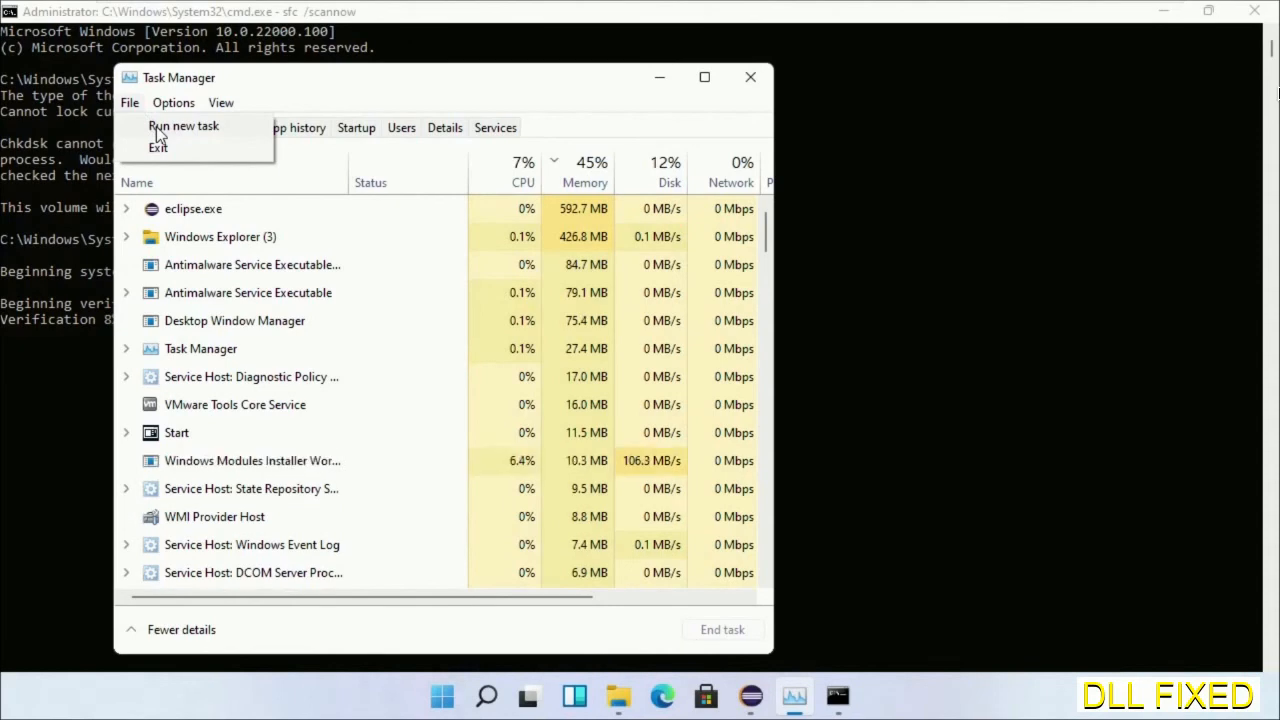
left_click(183, 125)
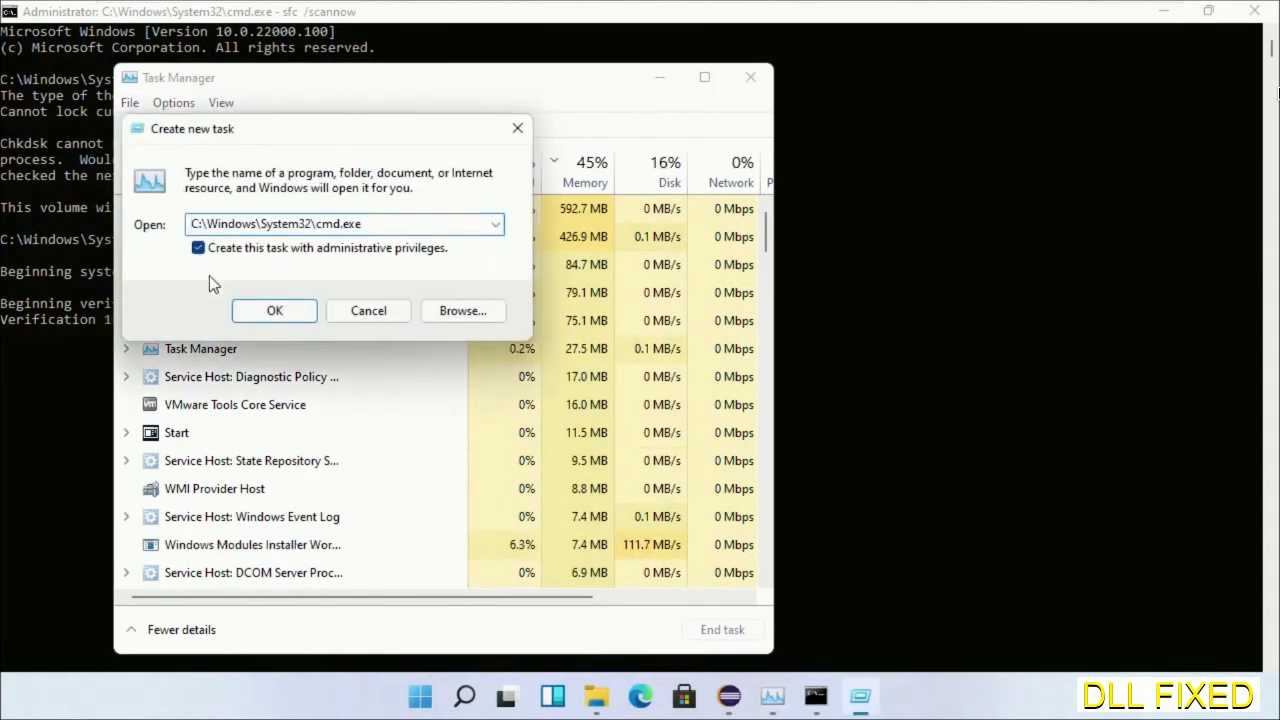
left_click(274, 310)
type("regsvr32 \"C:\\Windows\\System32\\myMissingDllFile.dll\"")
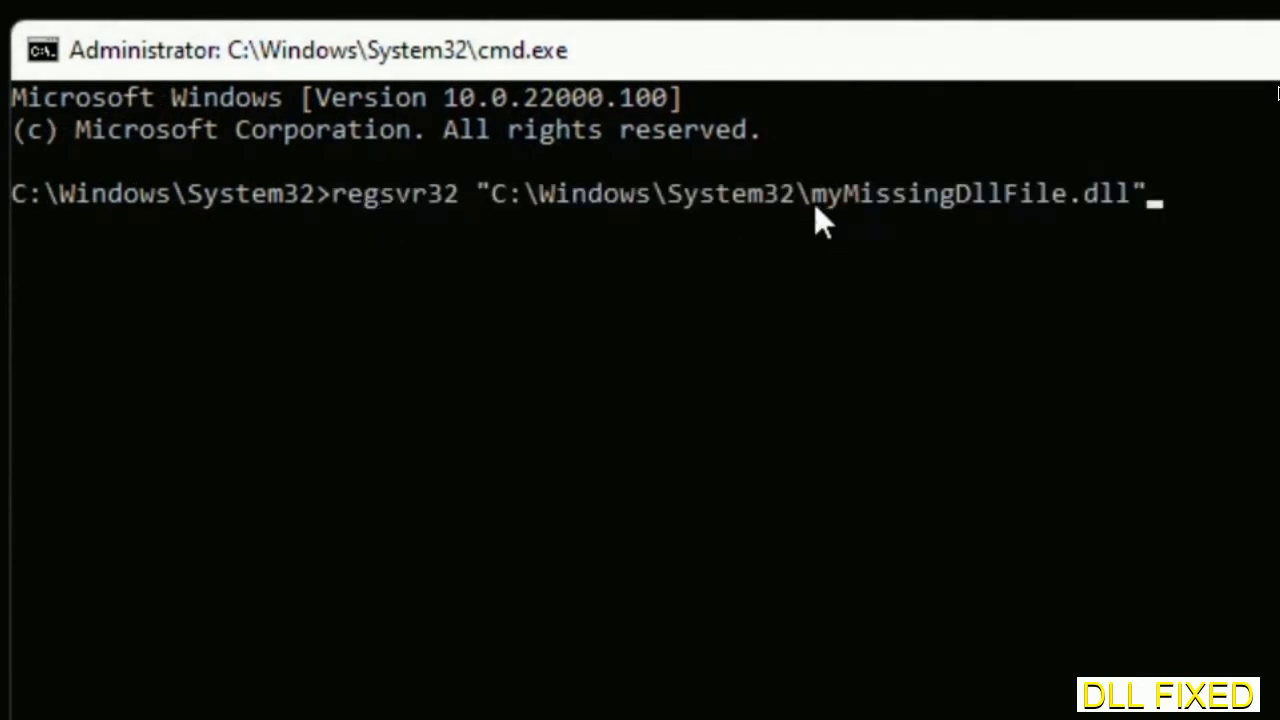
Step: Select the DLL name, move the regsvr32 window right, and show the Windows power options
double_click(825, 193)
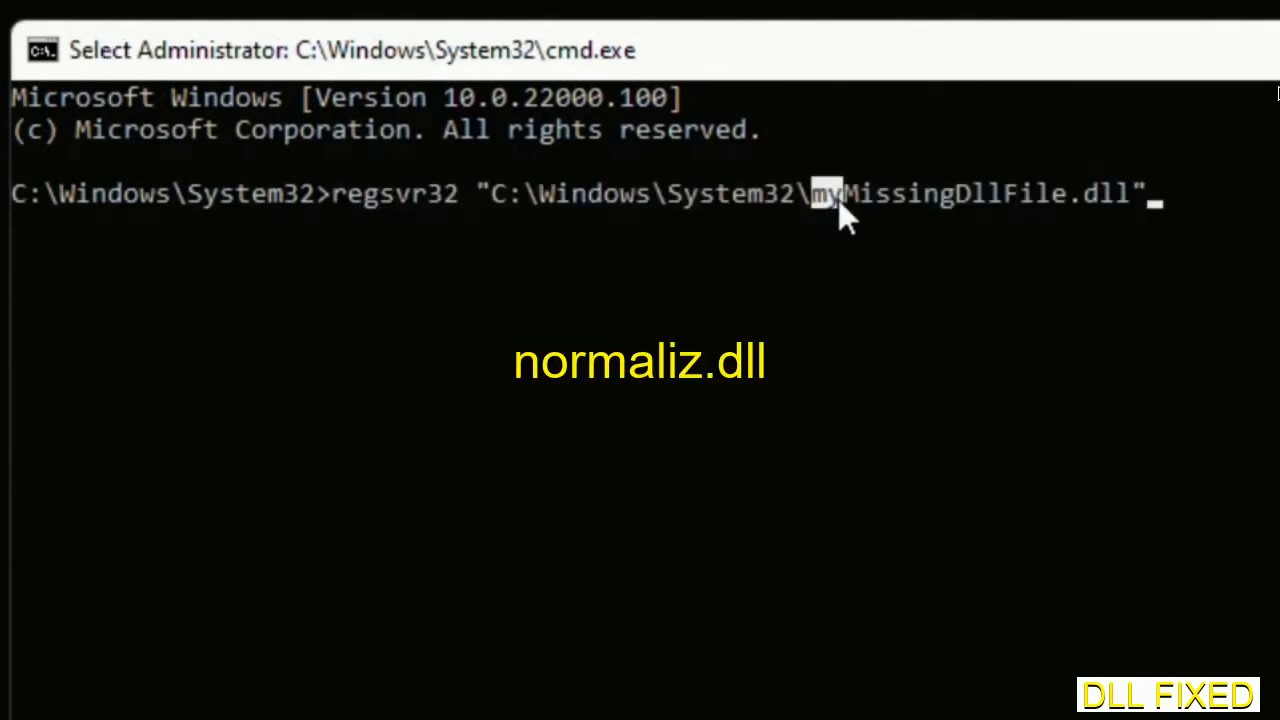
left_click_drag(820, 194, 1130, 194)
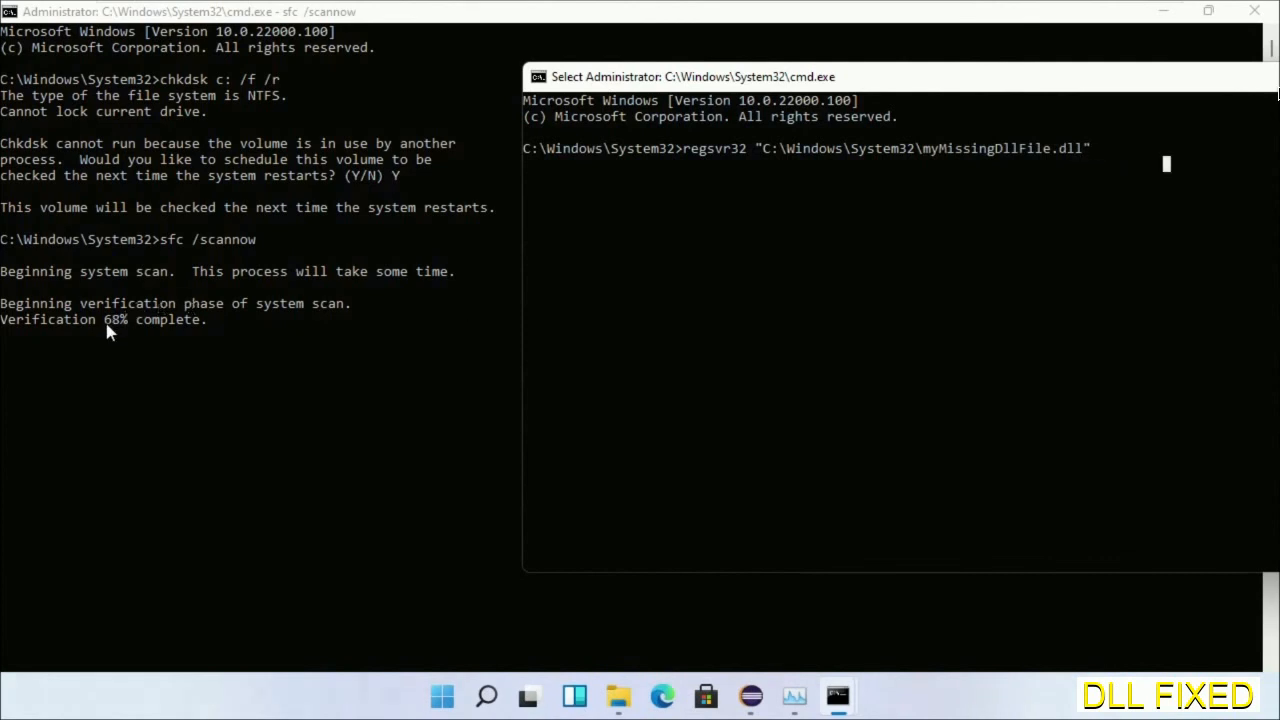
mouse_move(486, 696)
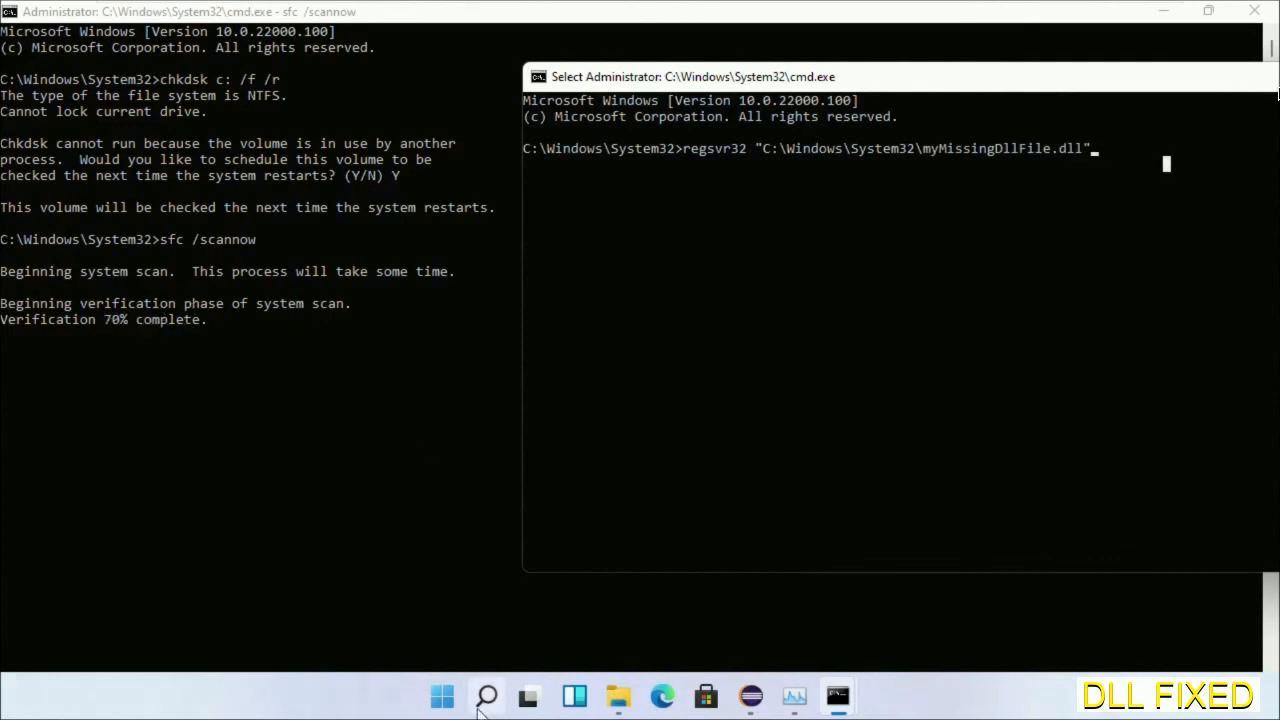
left_click(486, 696)
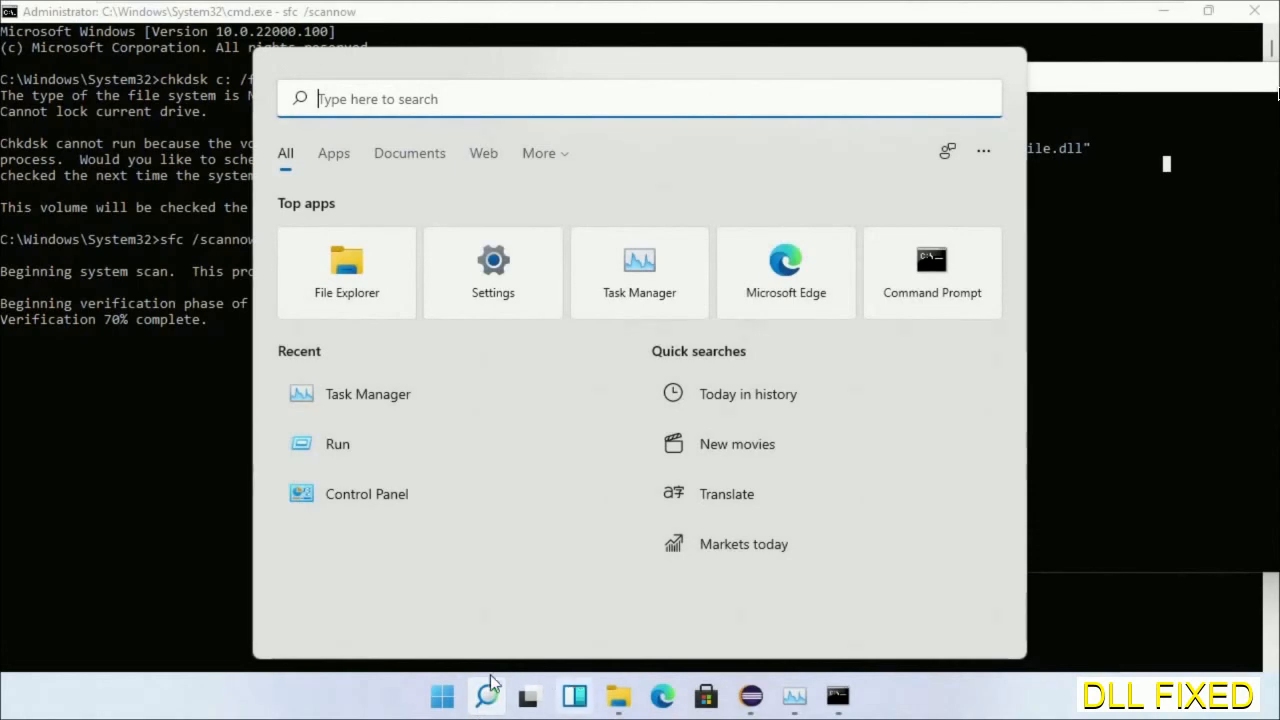
left_click(888, 628)
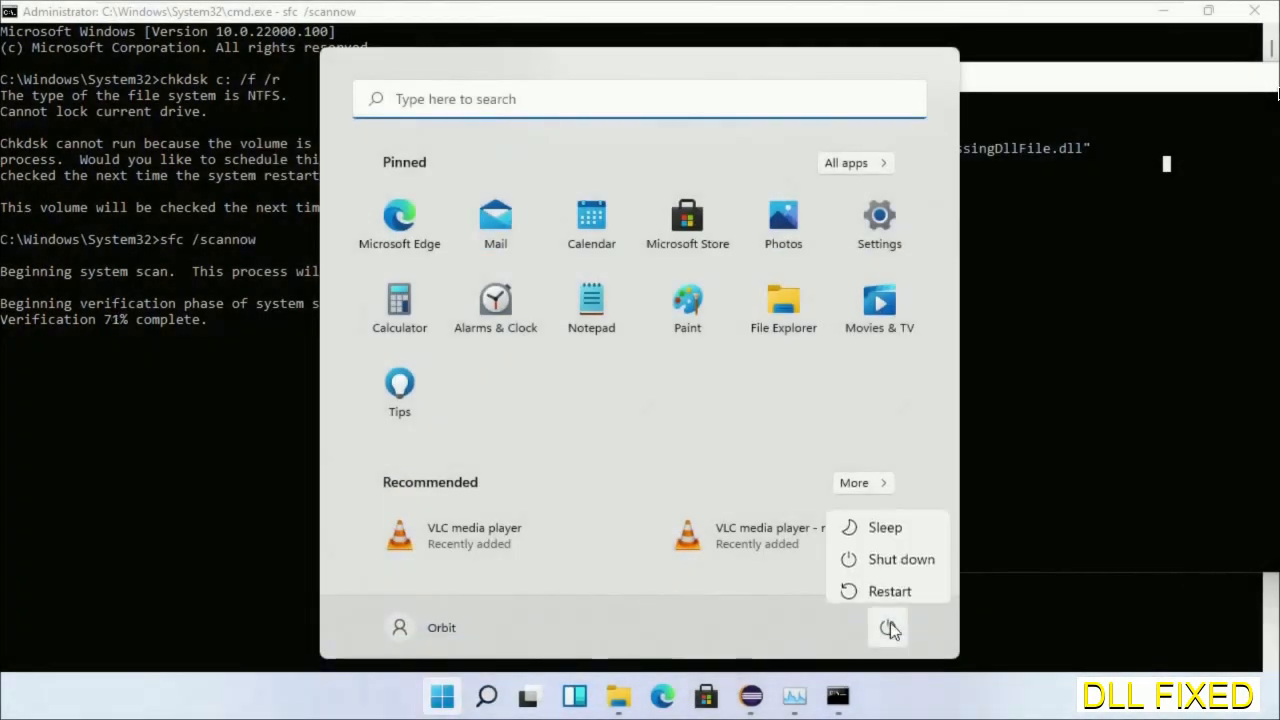